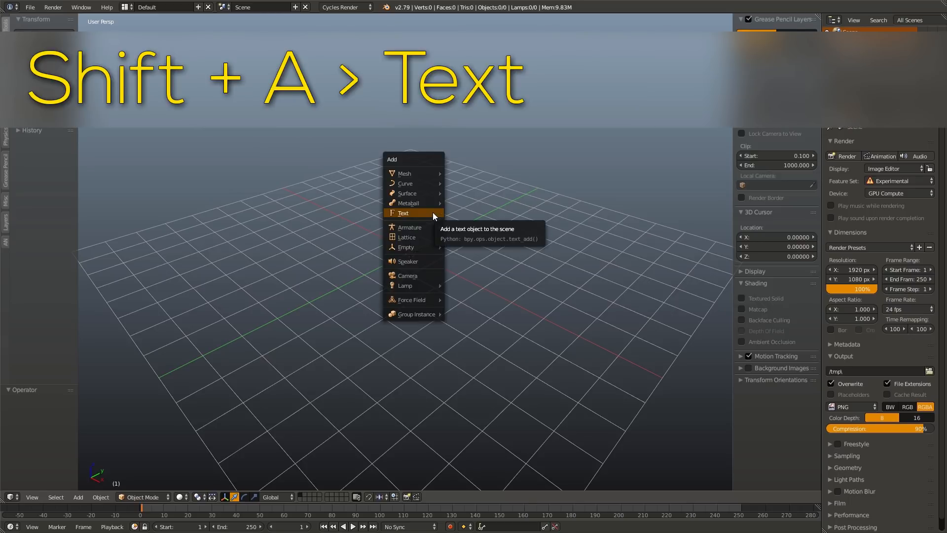
Add a text object and set up a new Animation Nodes tree in the lower node editor.
left_click(403, 213)
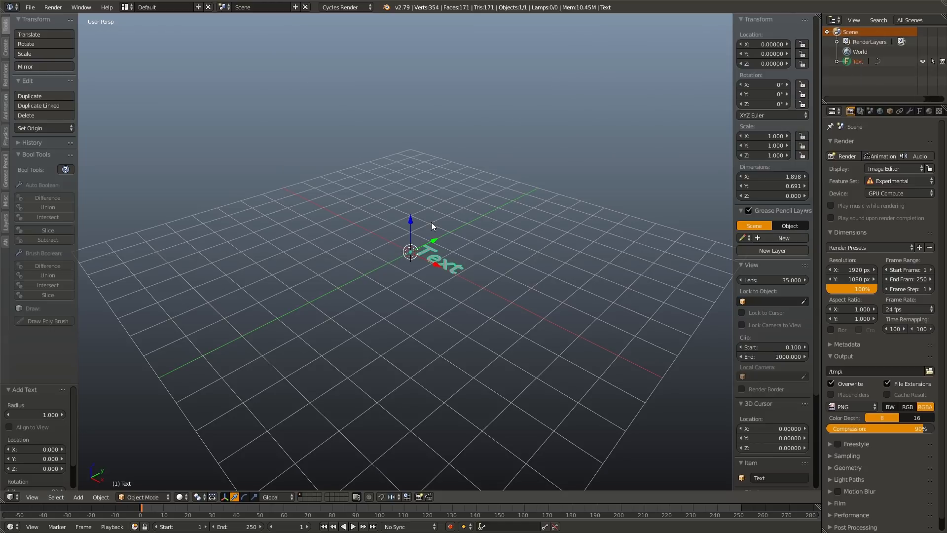
mouse_move(436, 314)
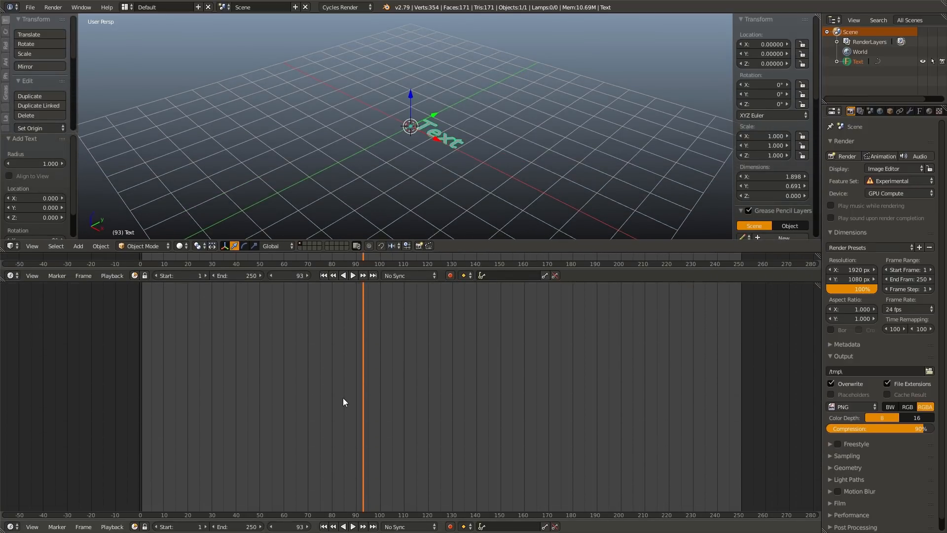
key("shift+F3")
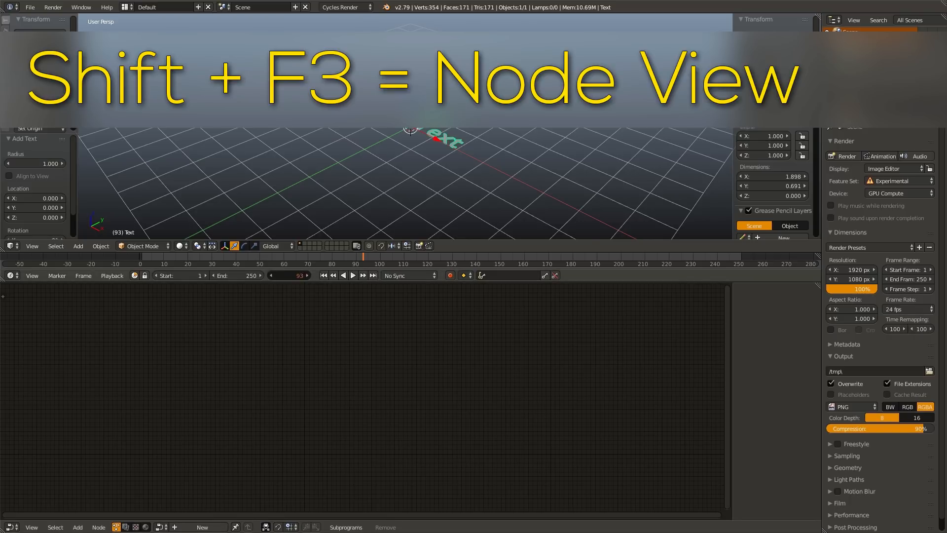
key("shift+F3")
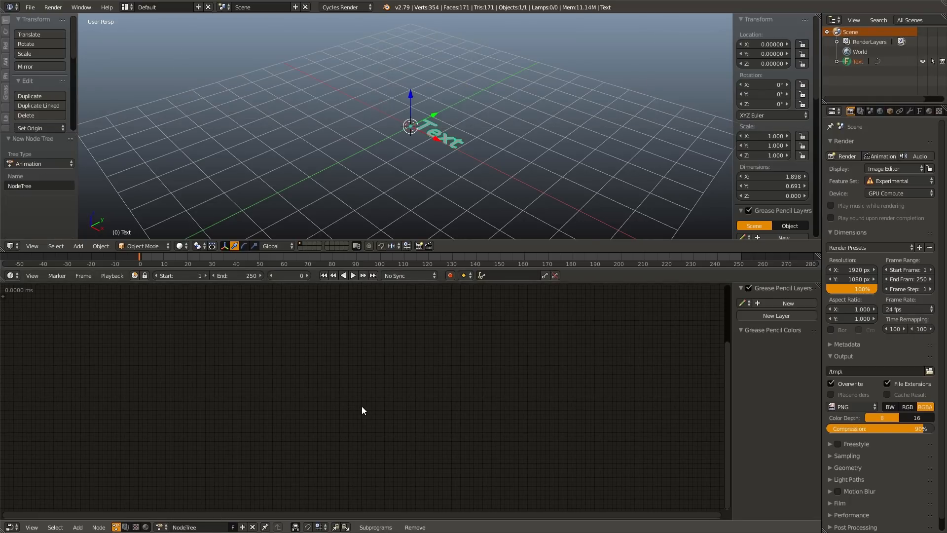
key("shift+a")
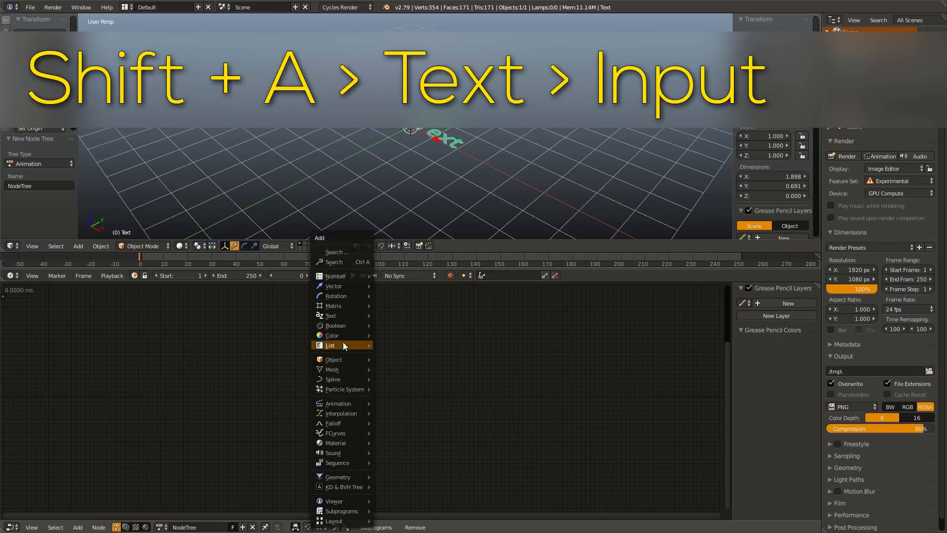
mouse_move(330, 315)
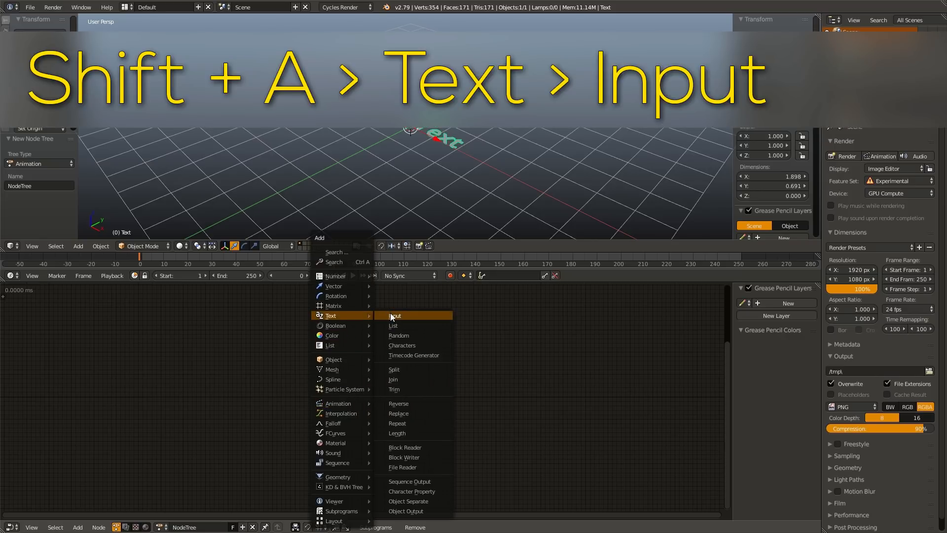
Add a Text Input node holding the text 'A few words'.
left_click(394, 315)
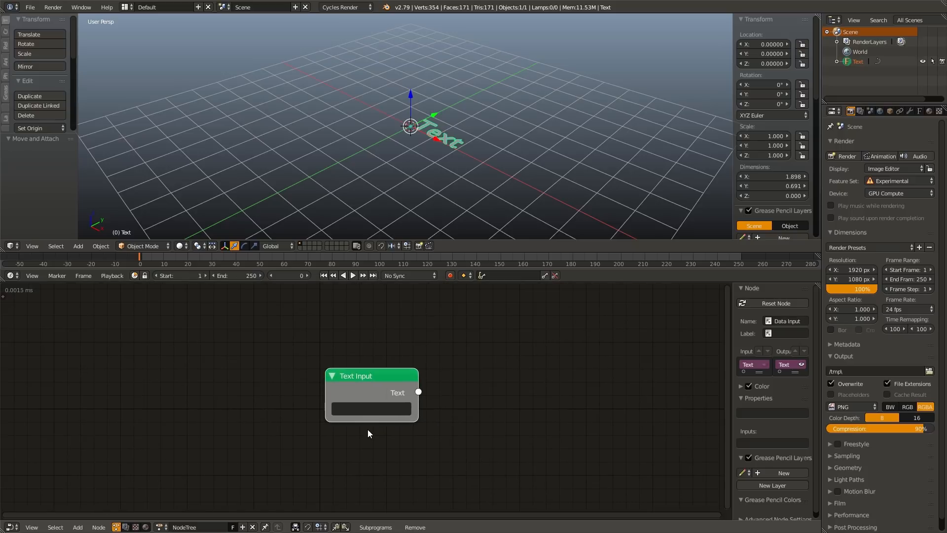
type("A")
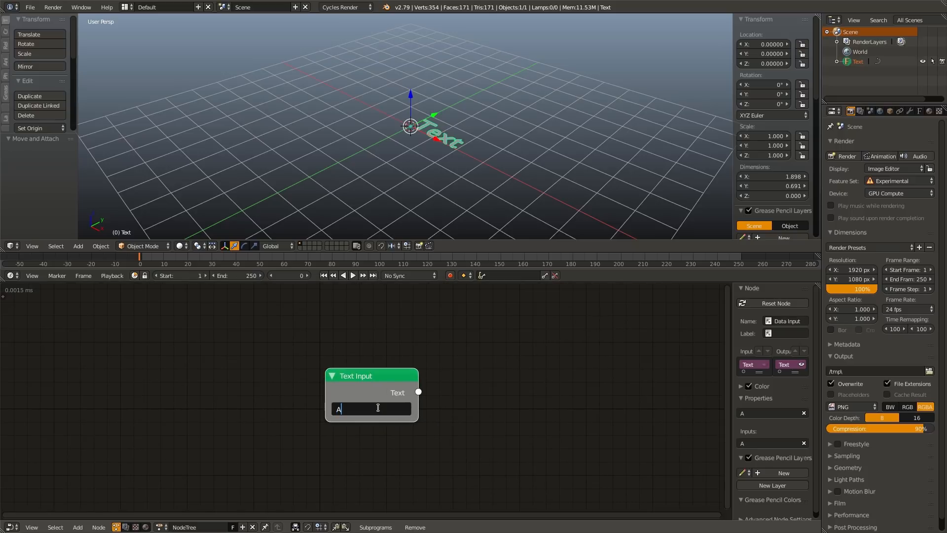
type("few")
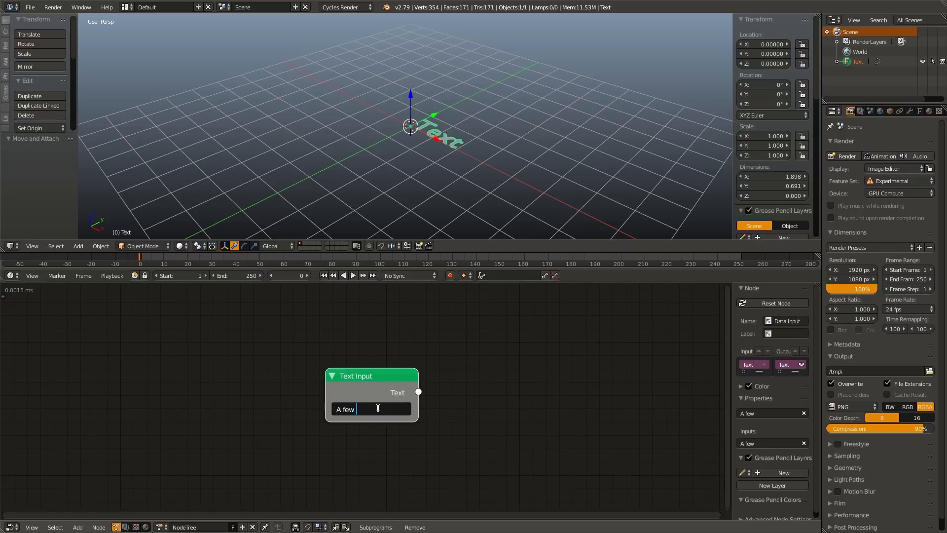
type("words")
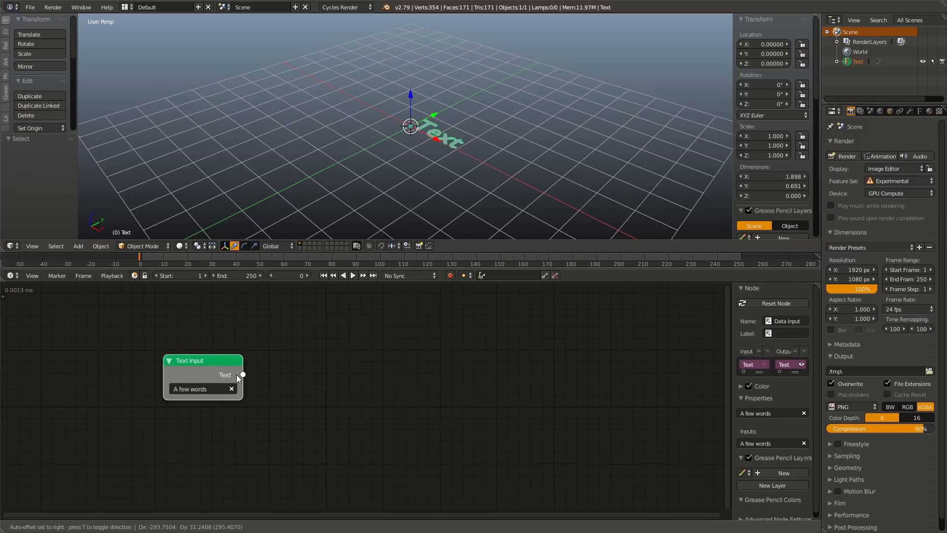
Add a Trim Text node fed by the Text Input, with a Viewer showing its result.
key("shift+a")
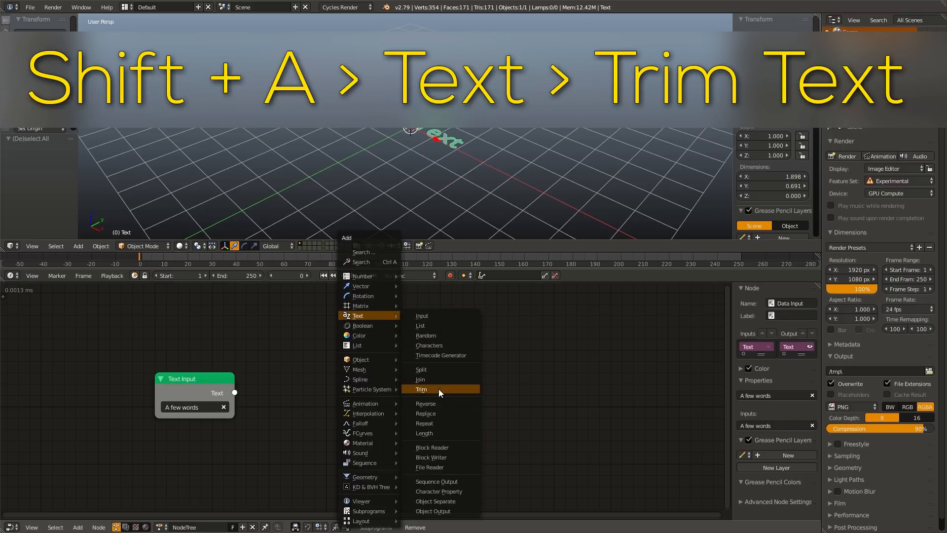
left_click(420, 389)
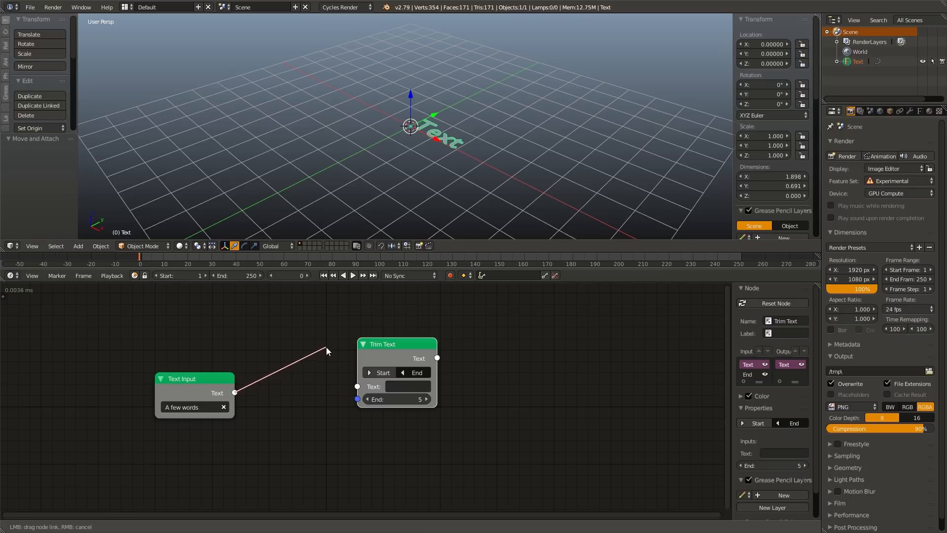
left_click(358, 387)
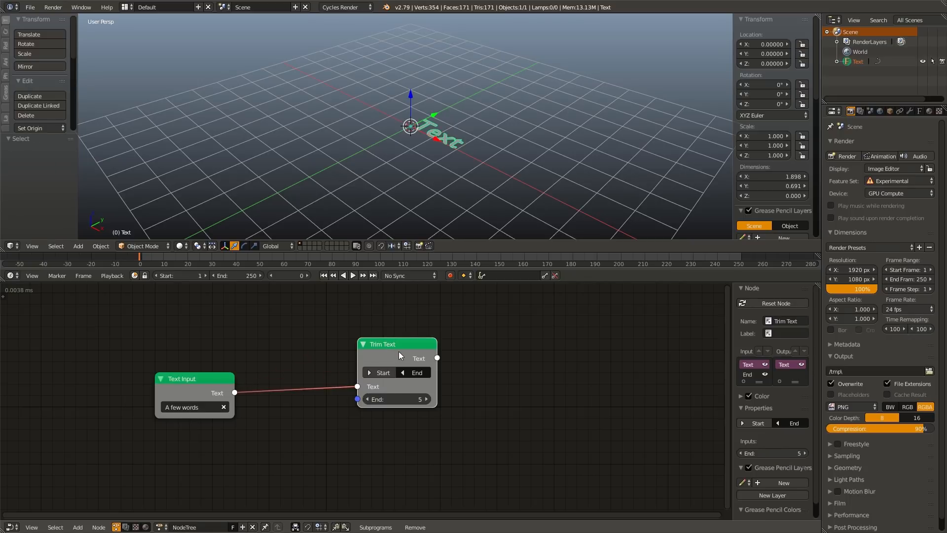
key("w")
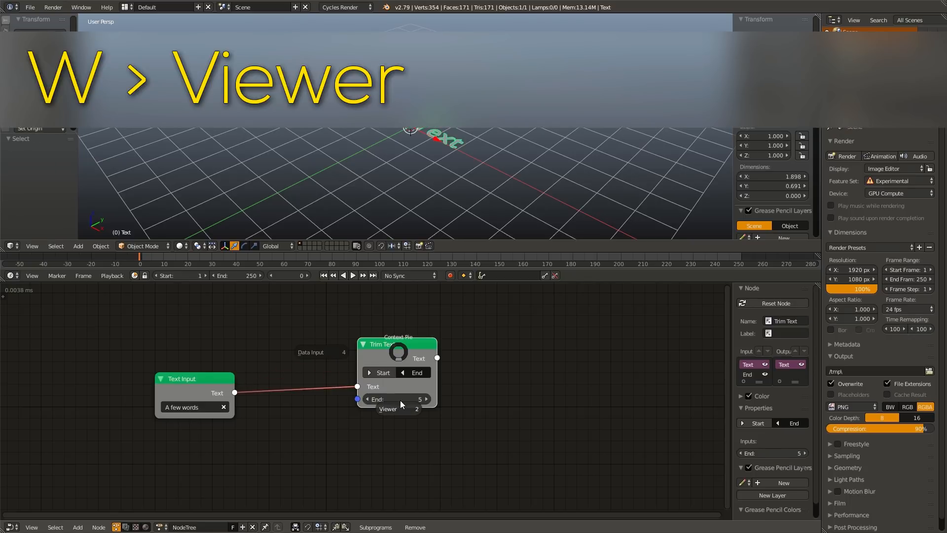
left_click(388, 409)
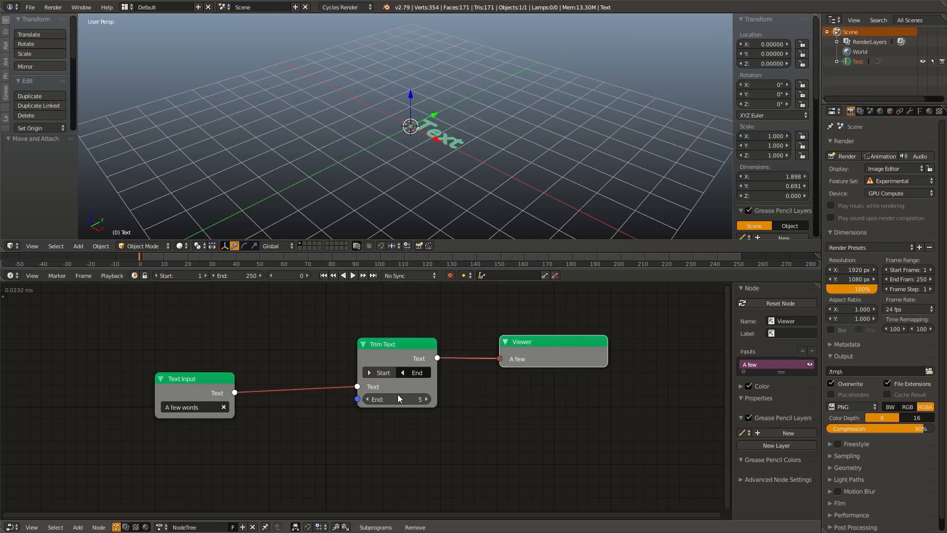
mouse_move(398, 399)
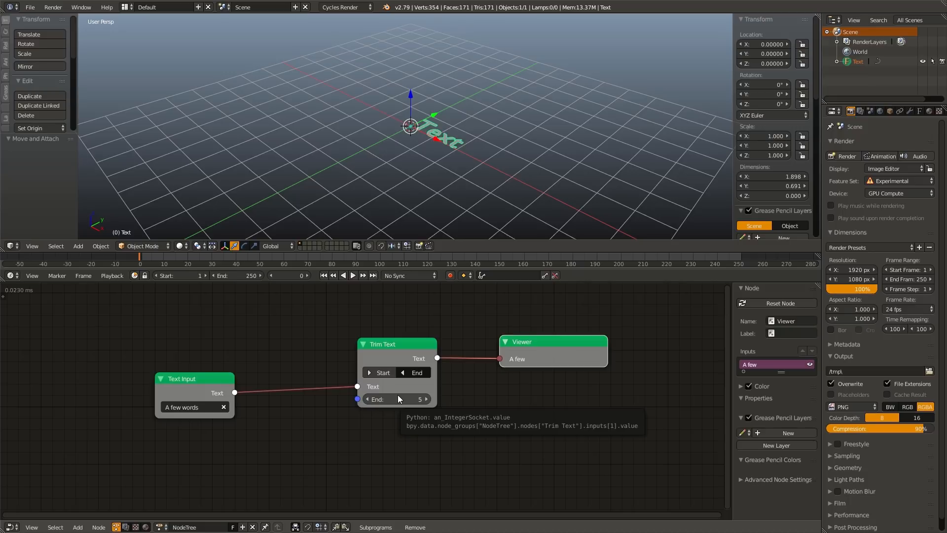
Adjust the Trim Text End value up and down to reveal more letters.
left_click(396, 398)
type("1")
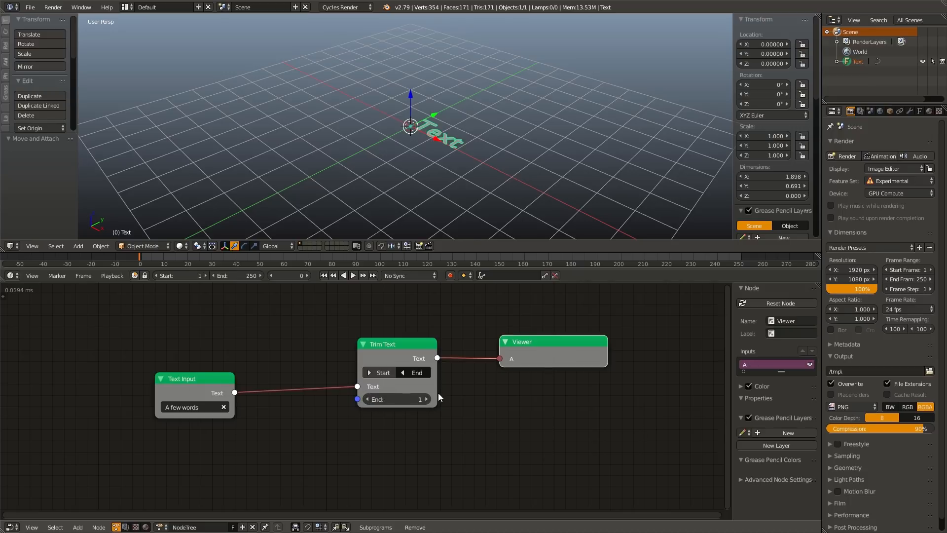
left_click(426, 399)
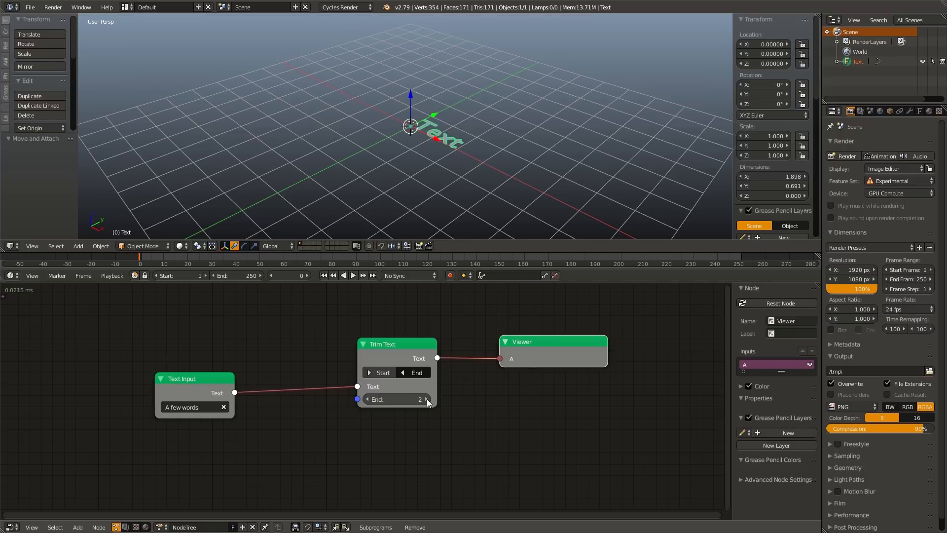
left_click(426, 399)
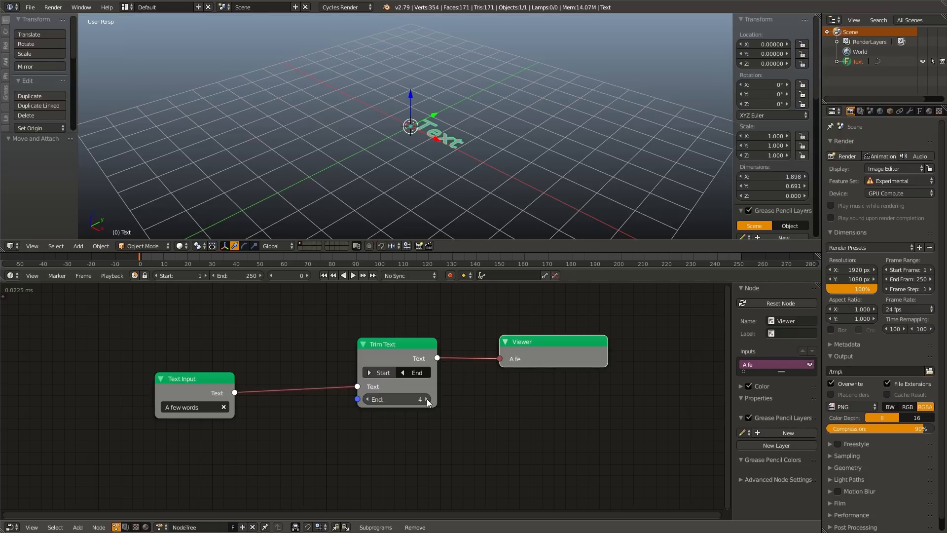
left_click(427, 398)
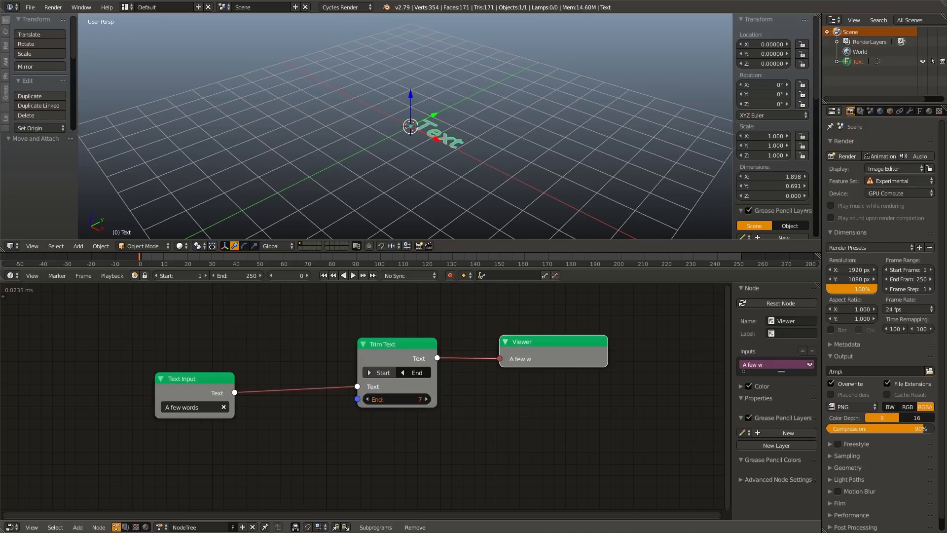
left_click(426, 399)
type("frame")
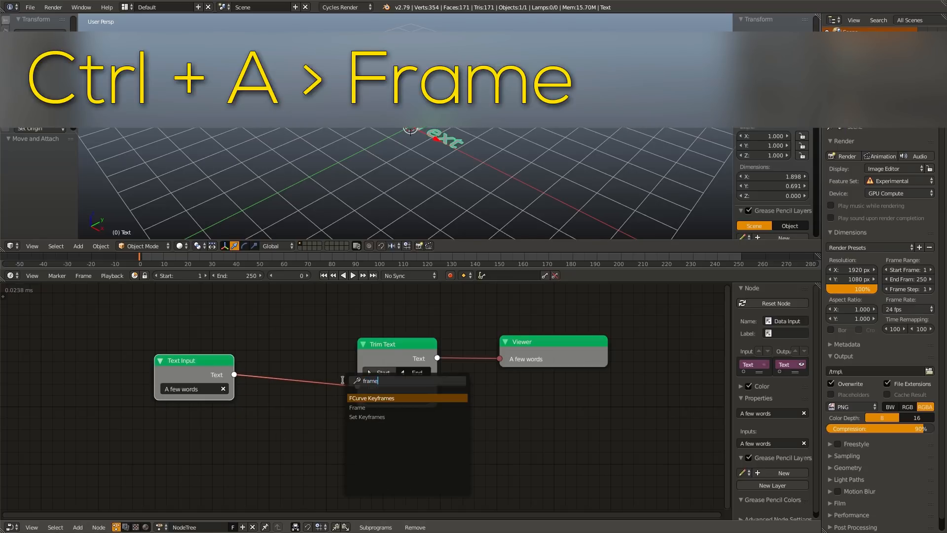
Add a Time Info node and wire its Frame output toward Trim Text's End.
left_click(357, 407)
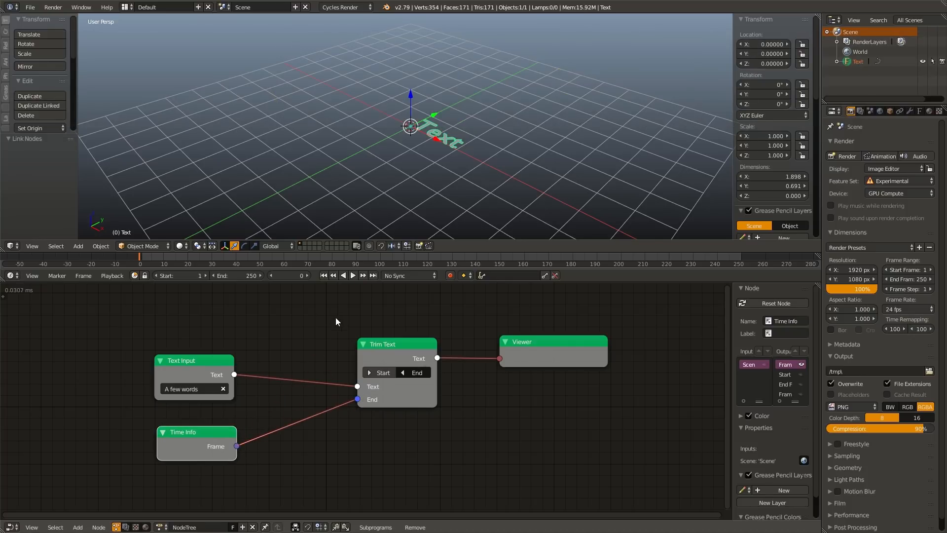
left_click(344, 275)
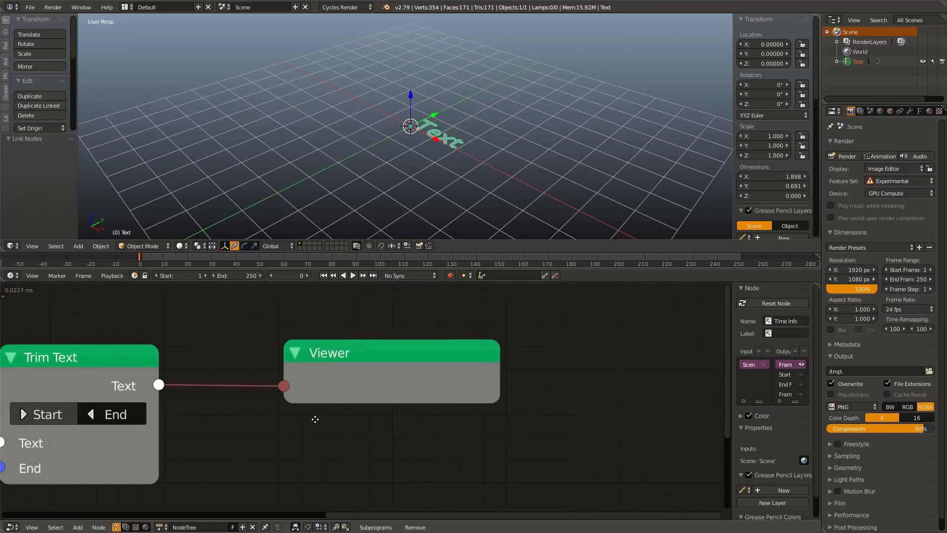
left_click(343, 275)
type("fl")
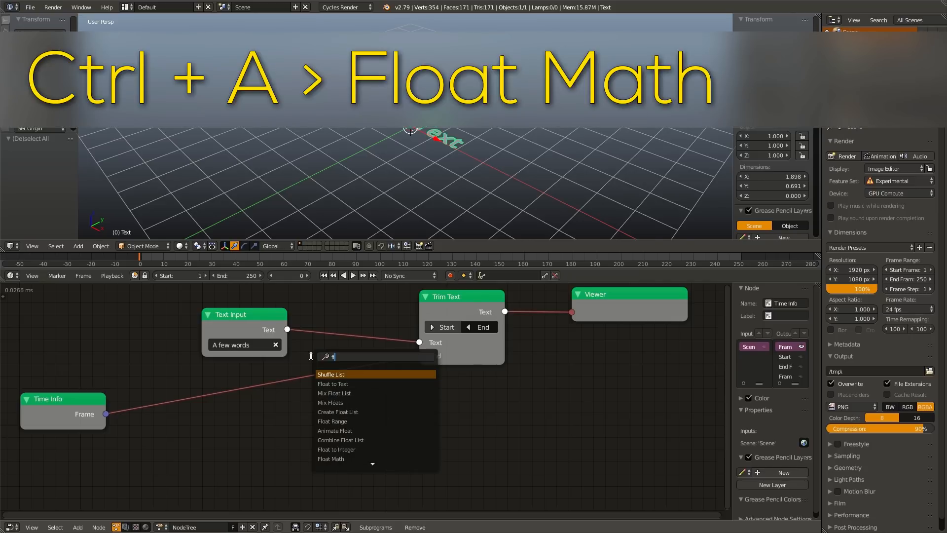
Insert a Float Math node set to Divide by 3 between Frame and End.
left_click(331, 458)
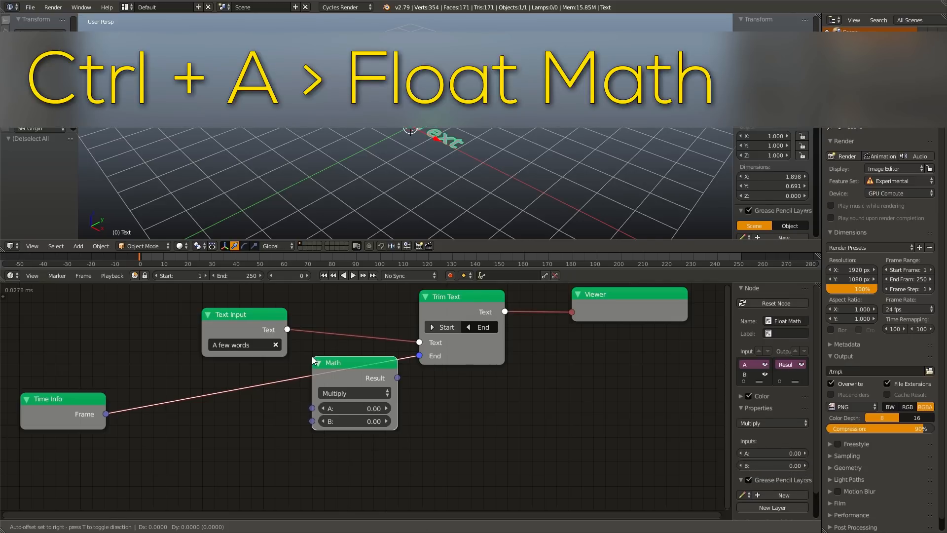
left_click(354, 393)
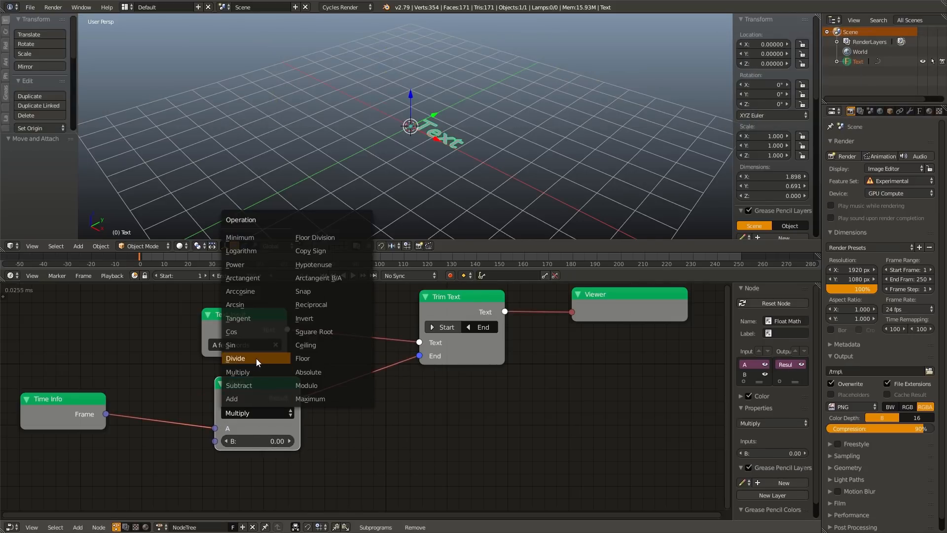
left_click(235, 358)
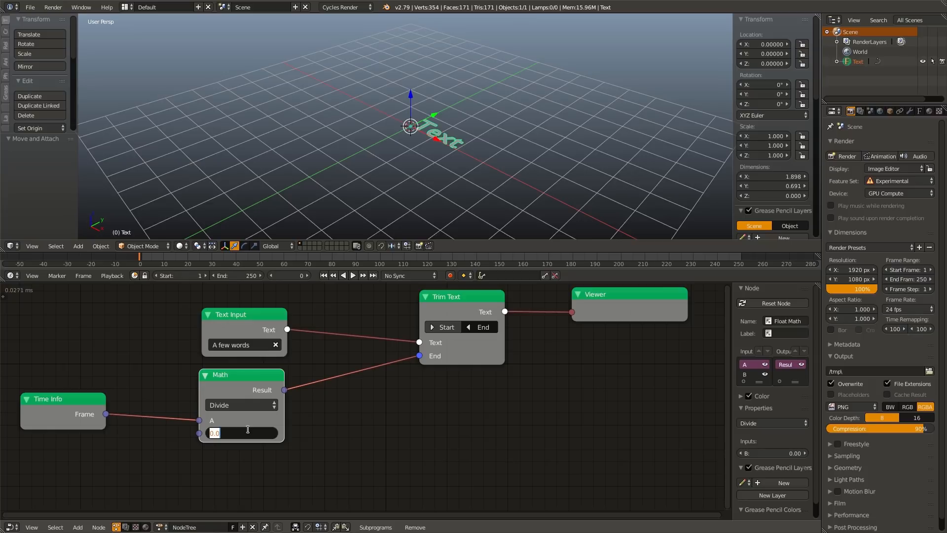
type("5")
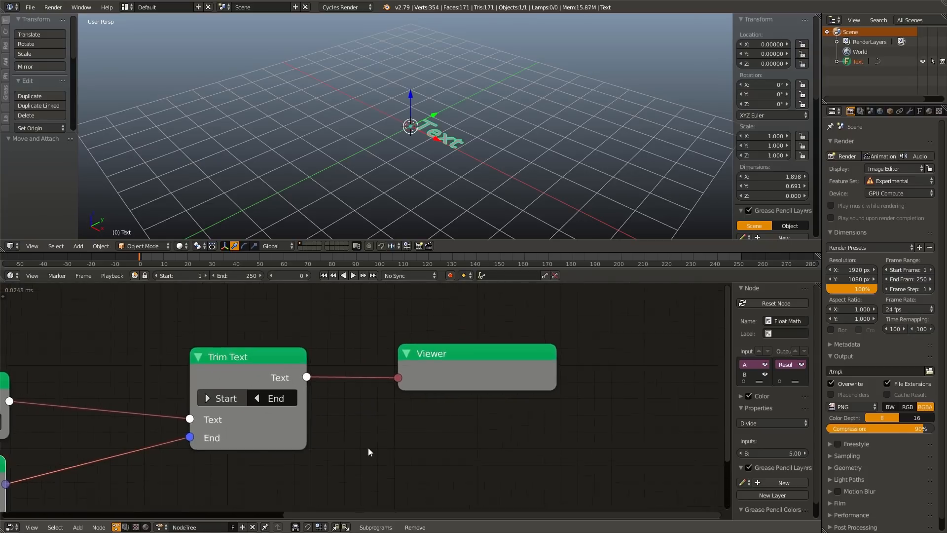
left_click(343, 275)
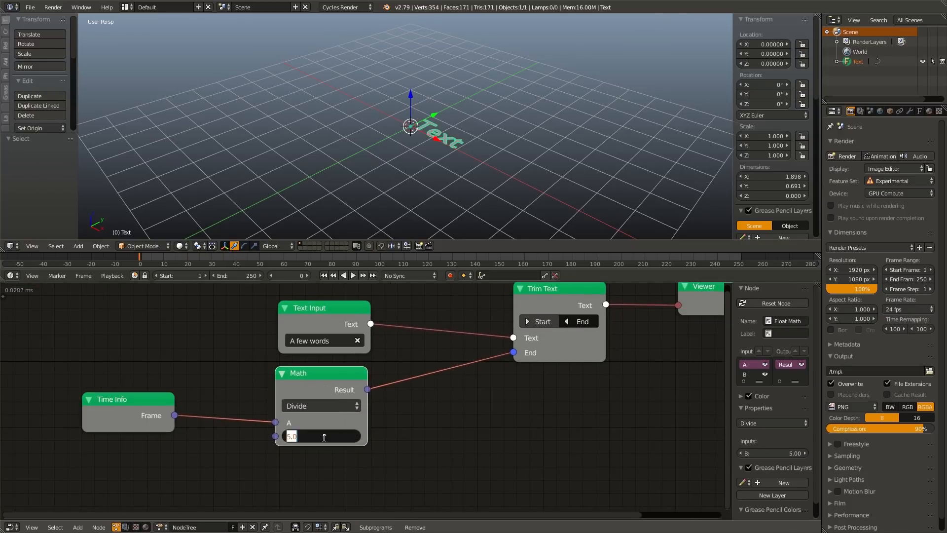
left_click(343, 275)
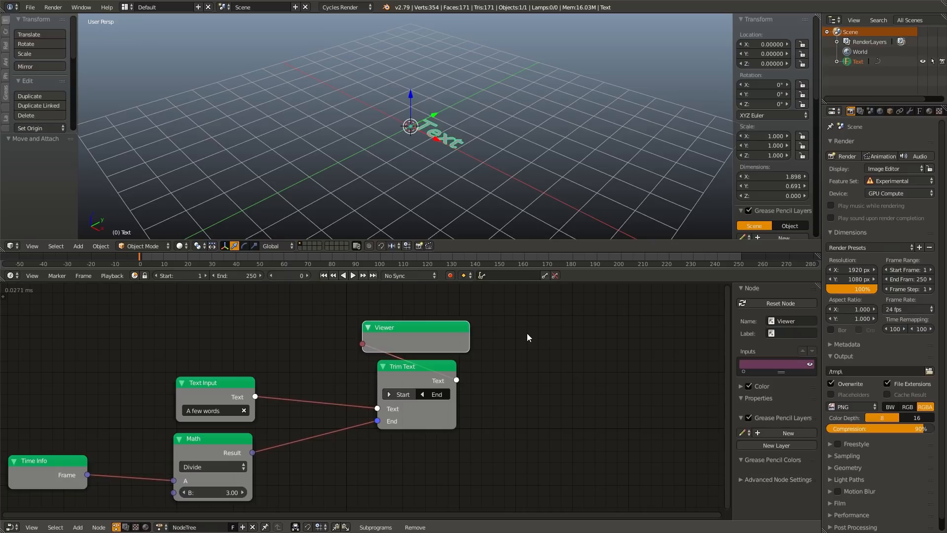
Add a Text Object Output node receiving Trim Text's output for the Text object.
key("shift+a")
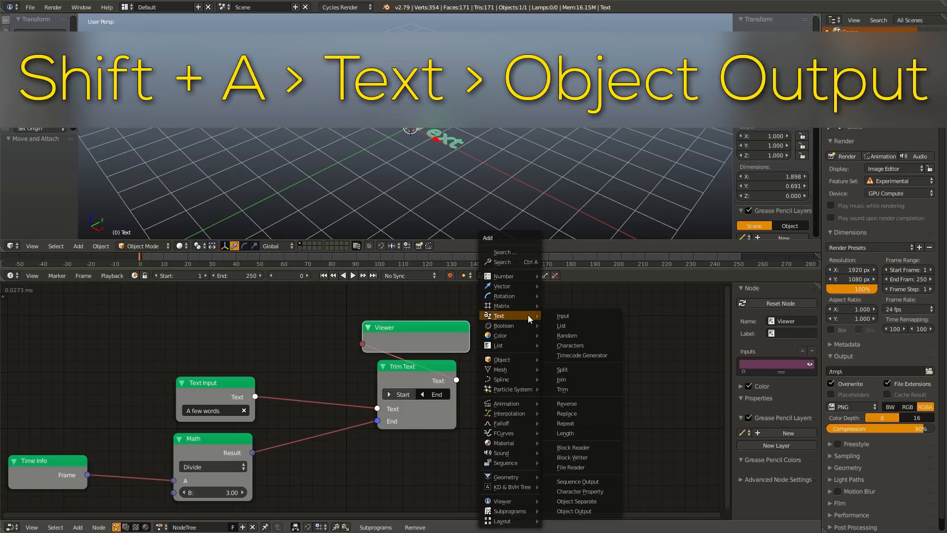
mouse_move(573, 510)
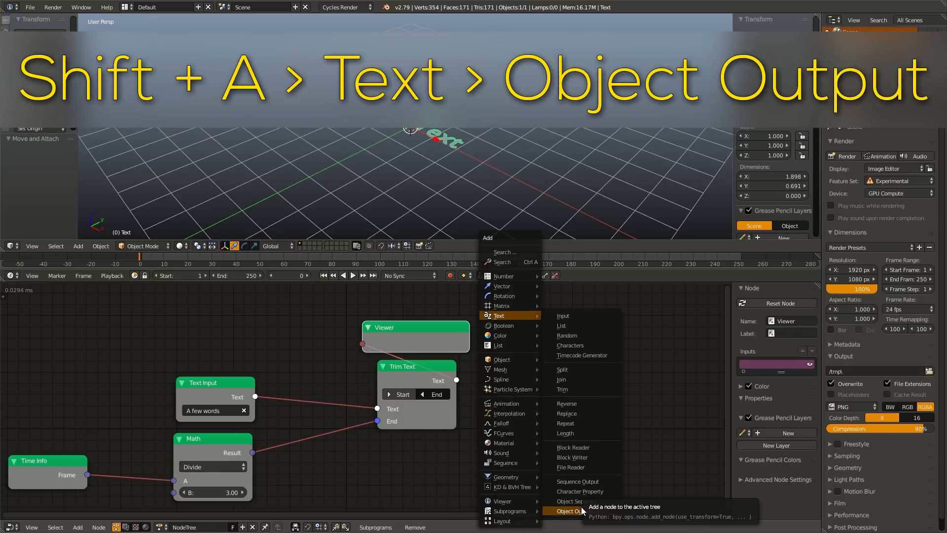
left_click(569, 511)
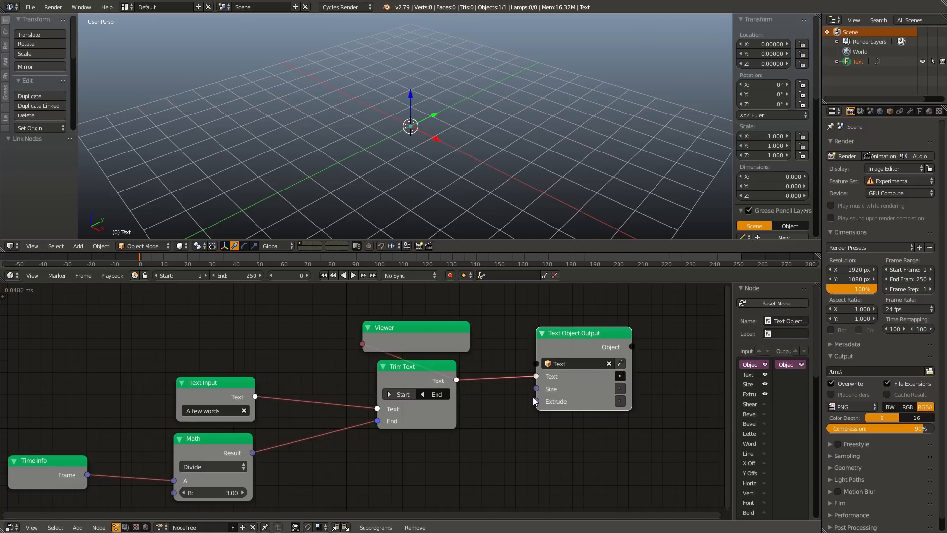
left_click(353, 276)
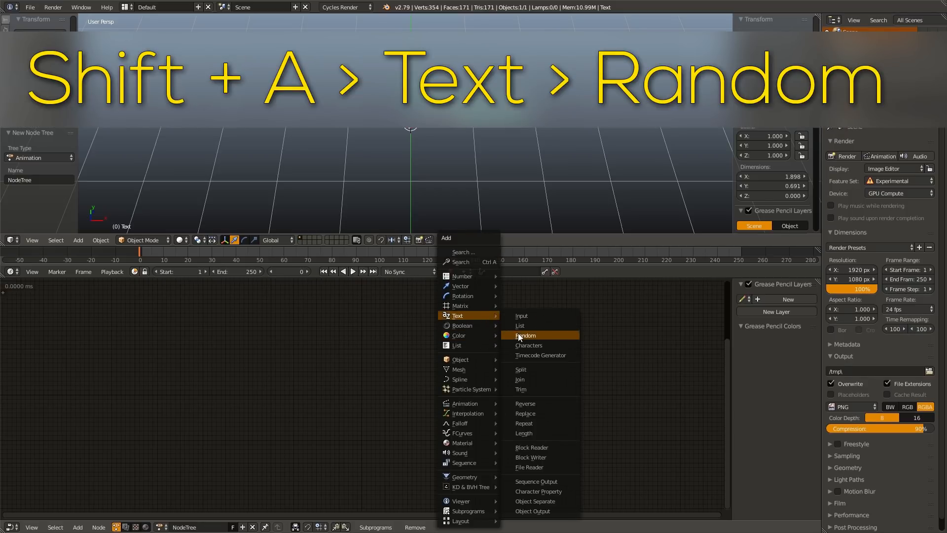
Link a Random Text node into a Text Object Output and set its Seed to 4.
left_click(524, 336)
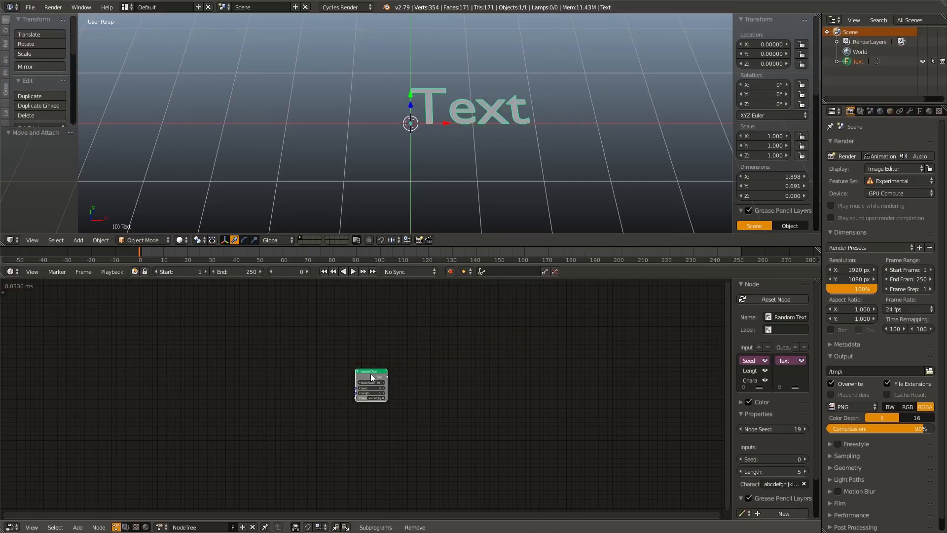
left_click(78, 527)
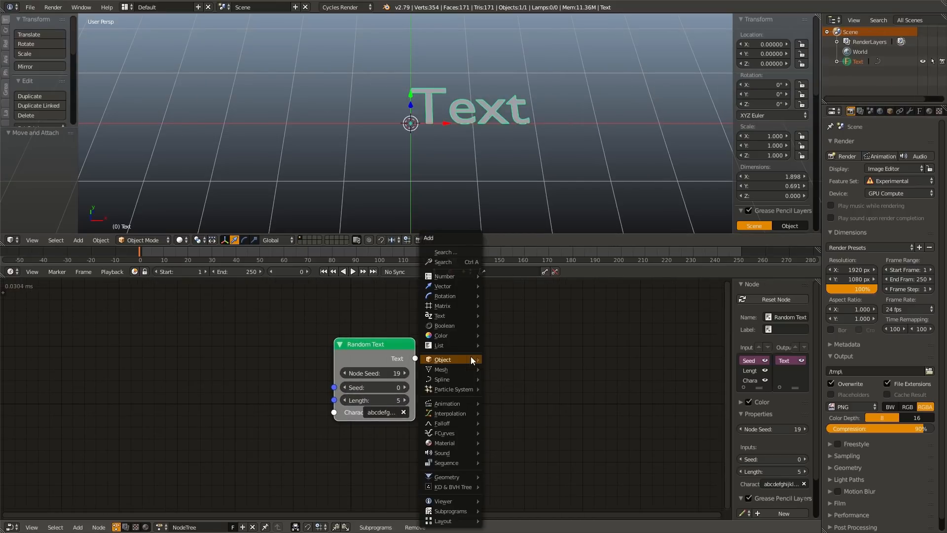
mouse_move(439, 315)
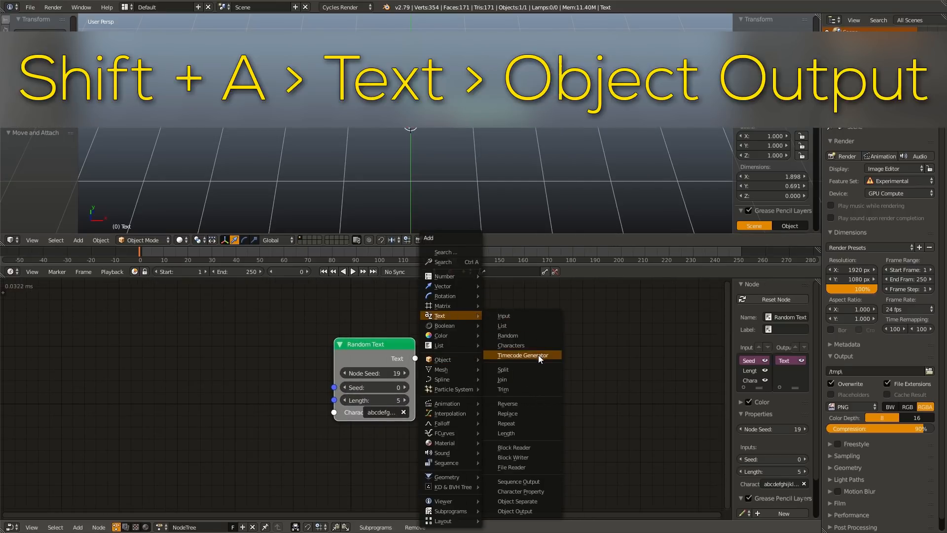
left_click(514, 510)
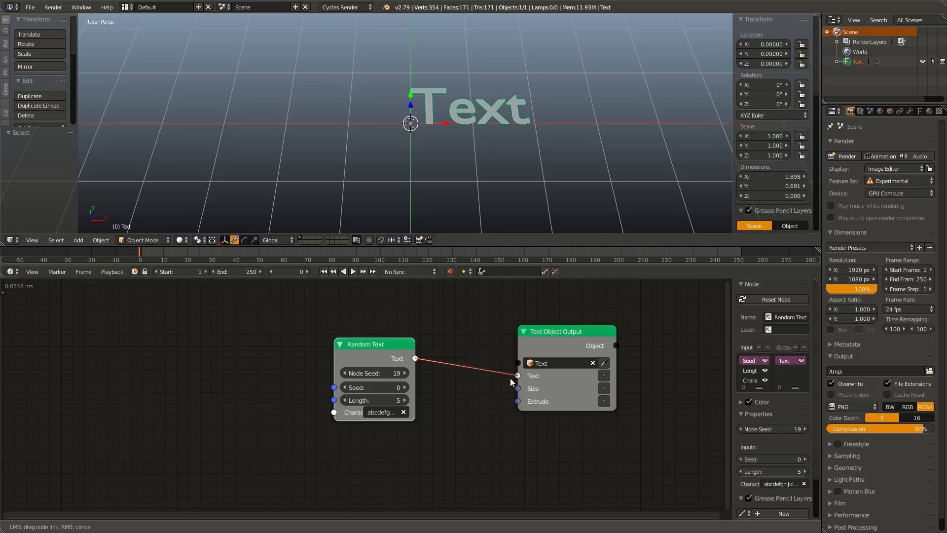
left_click(517, 375)
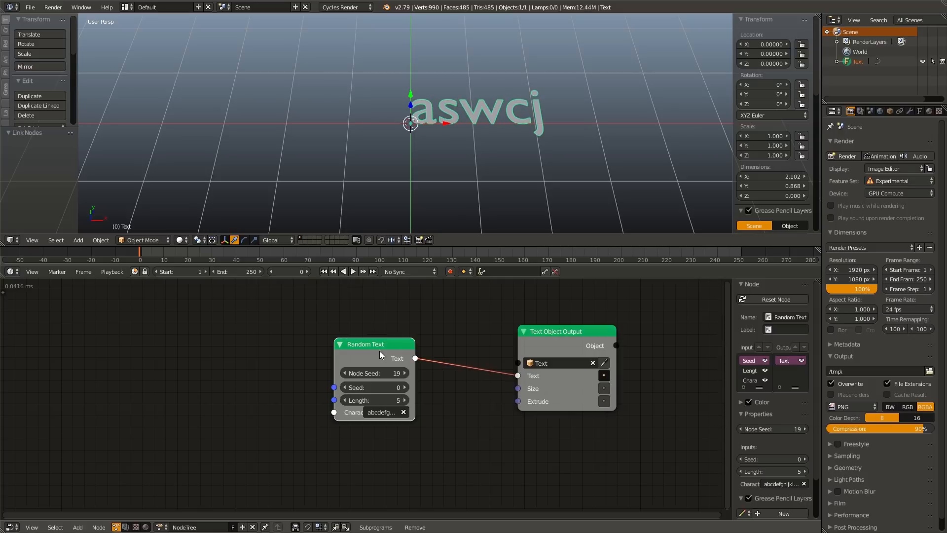
left_click_drag(365, 345, 206, 358)
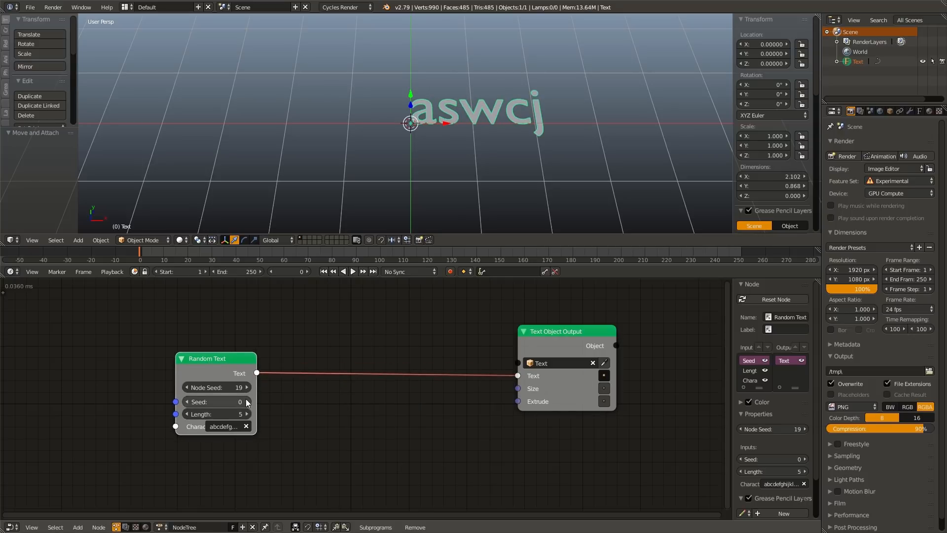
left_click(240, 401)
type("4")
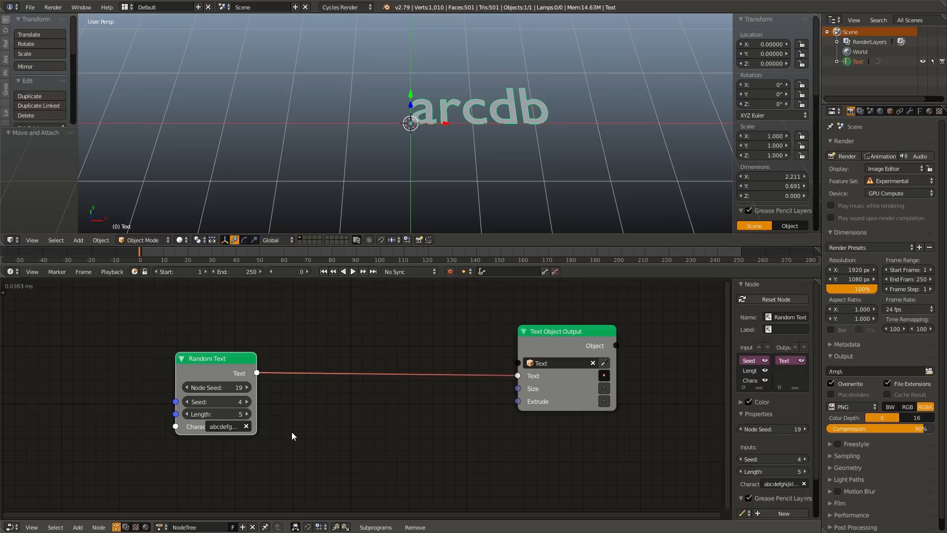
left_click_drag(207, 358, 389, 359)
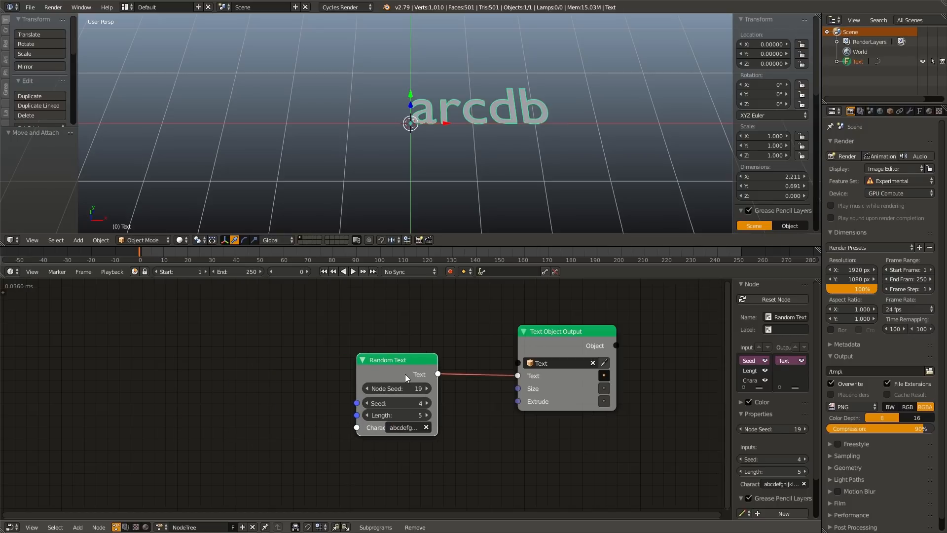
Add Time Info and a Divide-by-5 Math node feeding the Random Text seed.
key("ctrl+a")
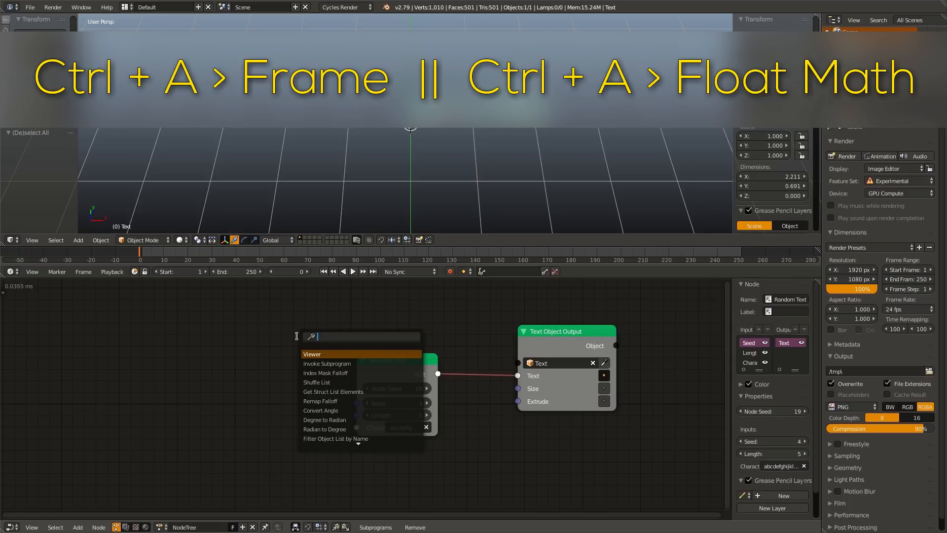
left_click(323, 353)
type("math")
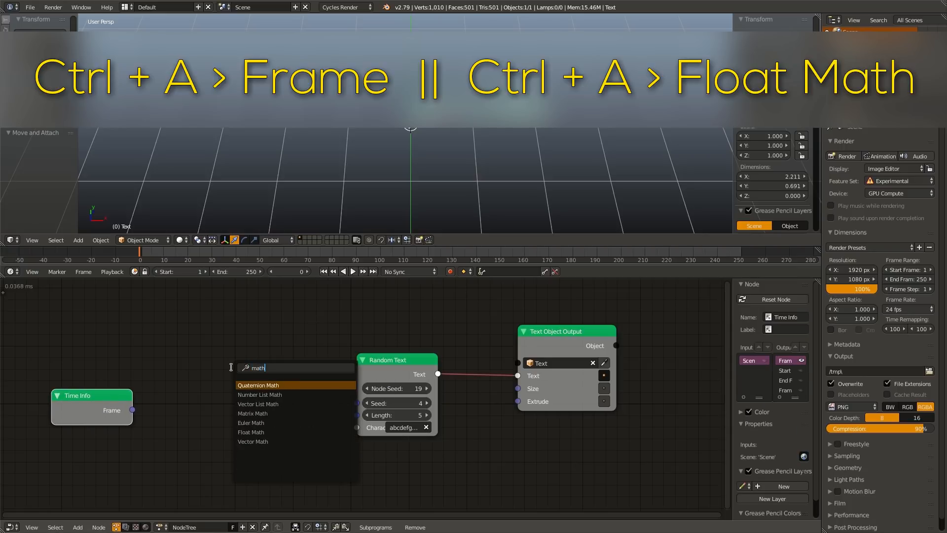
left_click(250, 433)
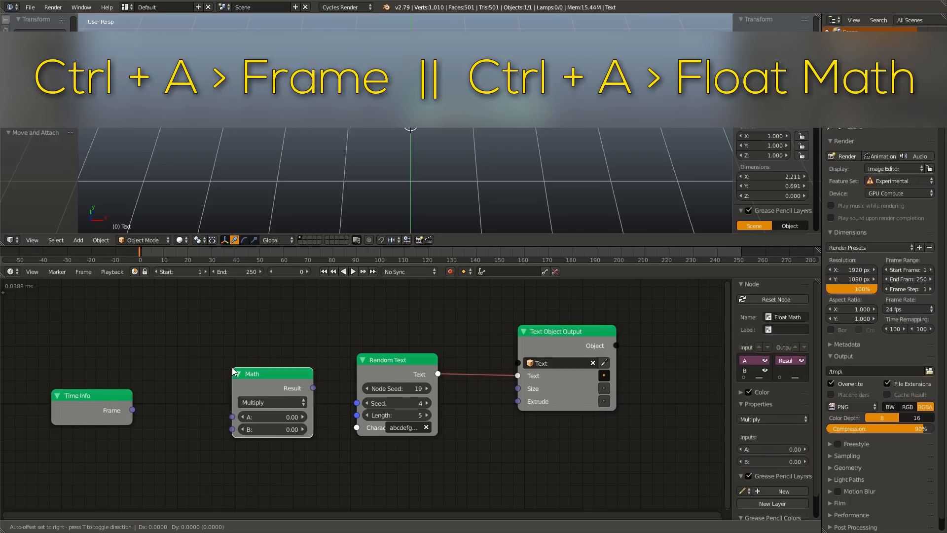
left_click(269, 401)
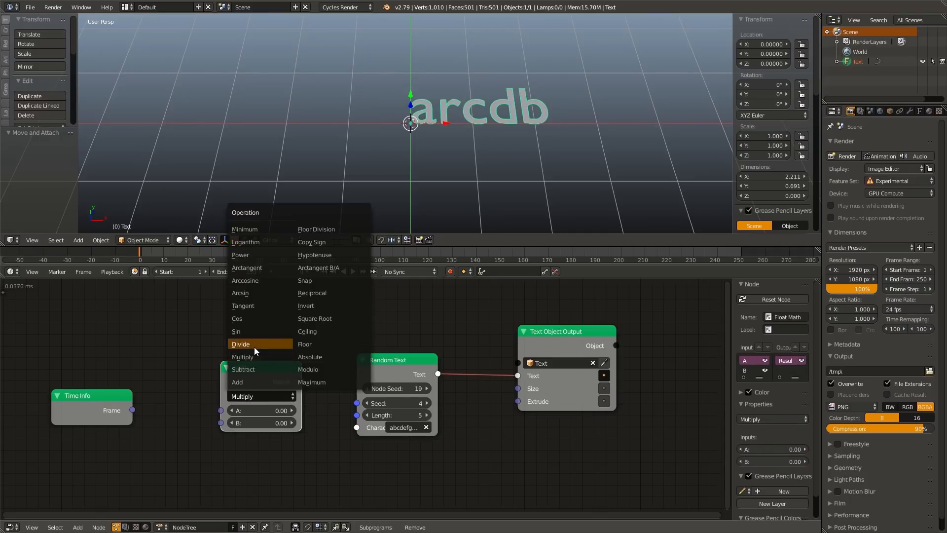
left_click(240, 343)
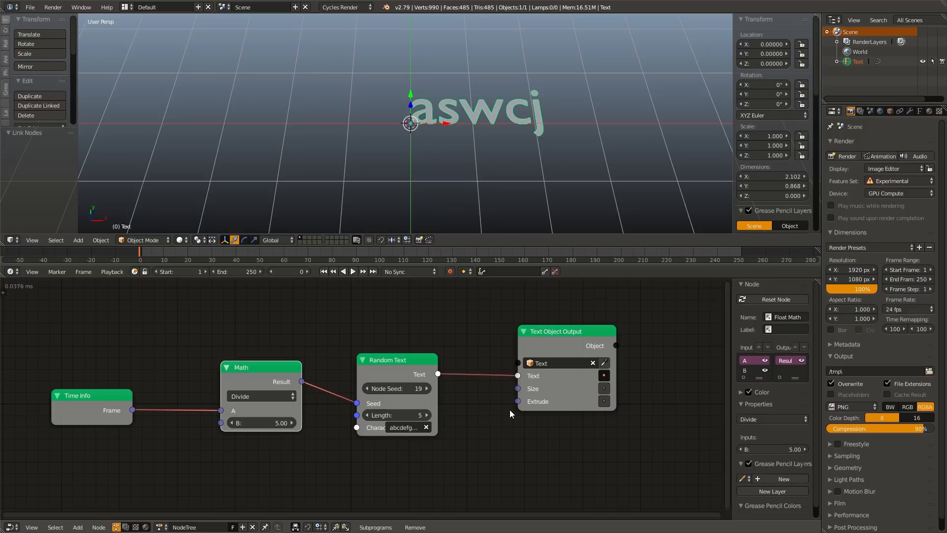
left_click(352, 272)
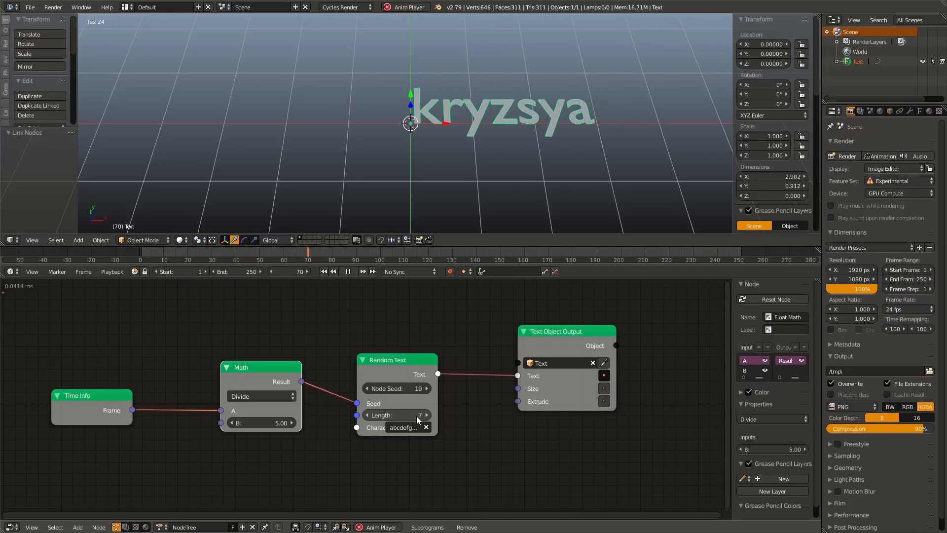
Set Random Text length to 7 and experiment with retyping its Characters alphabet.
left_click(320, 271)
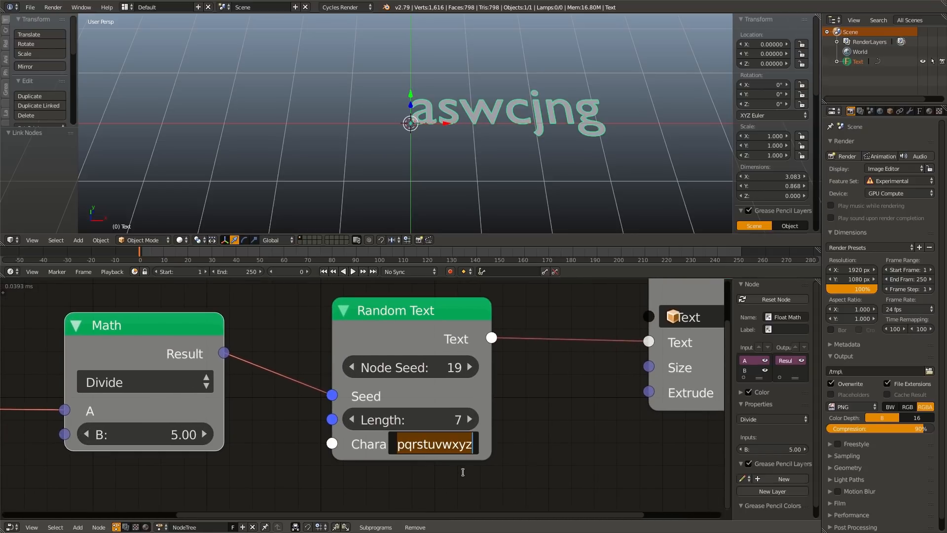
type("abcdefghijklm")
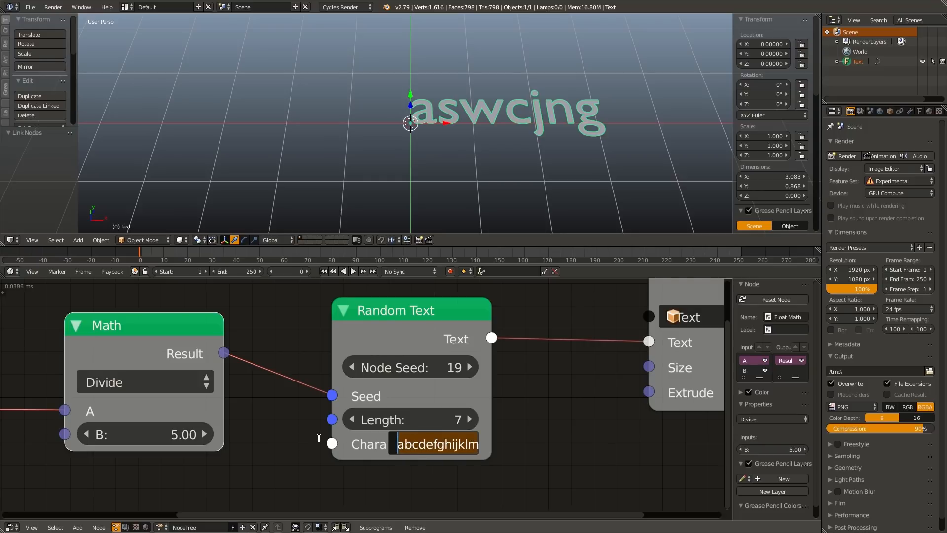
type("pqrstuvwxyz")
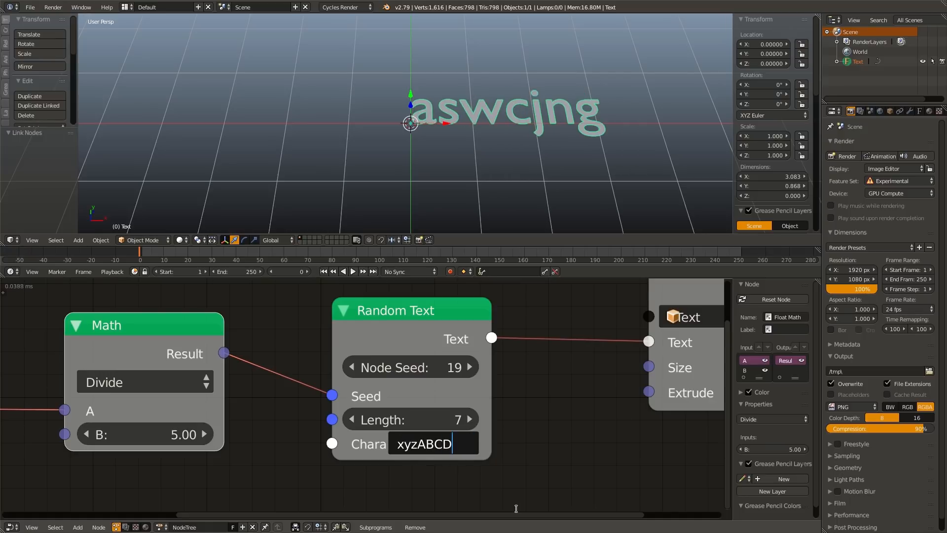
type("abcdefghi")
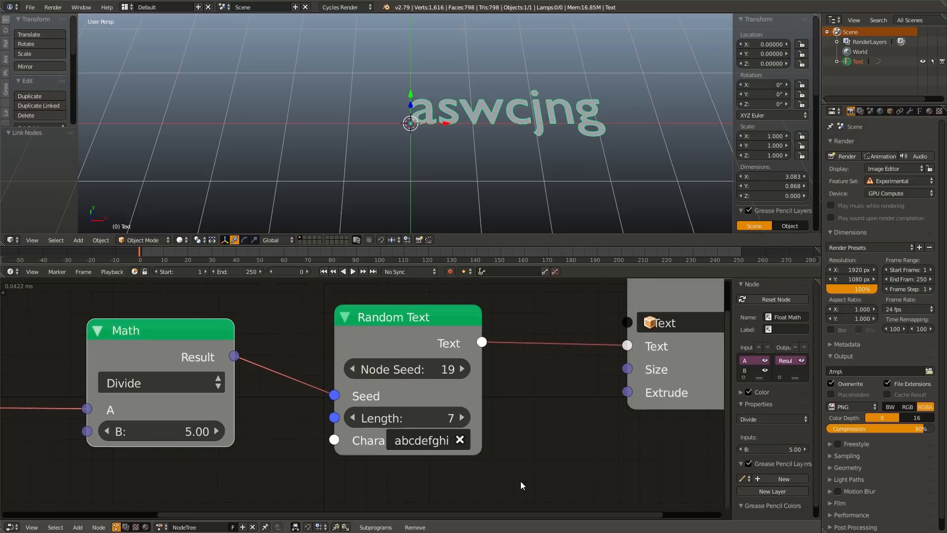
scroll("down", 3)
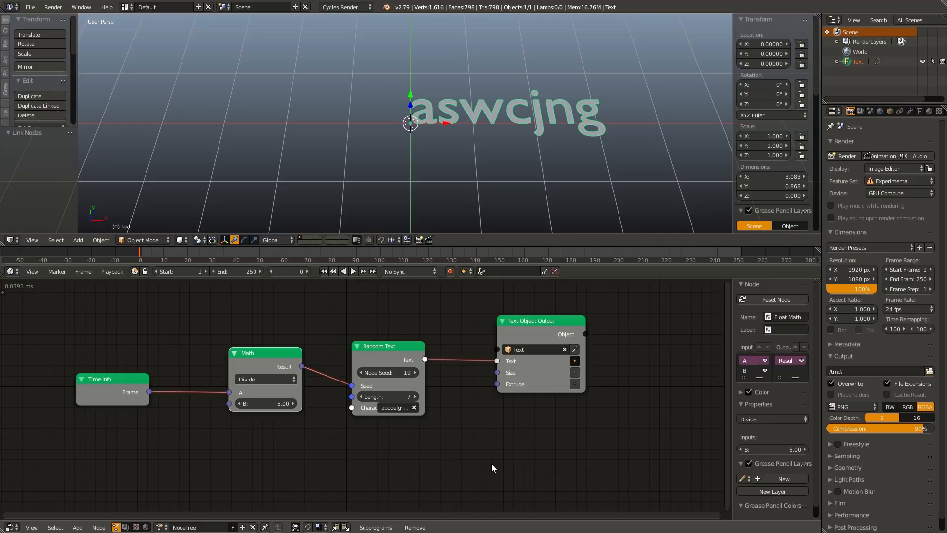
mouse_move(440, 433)
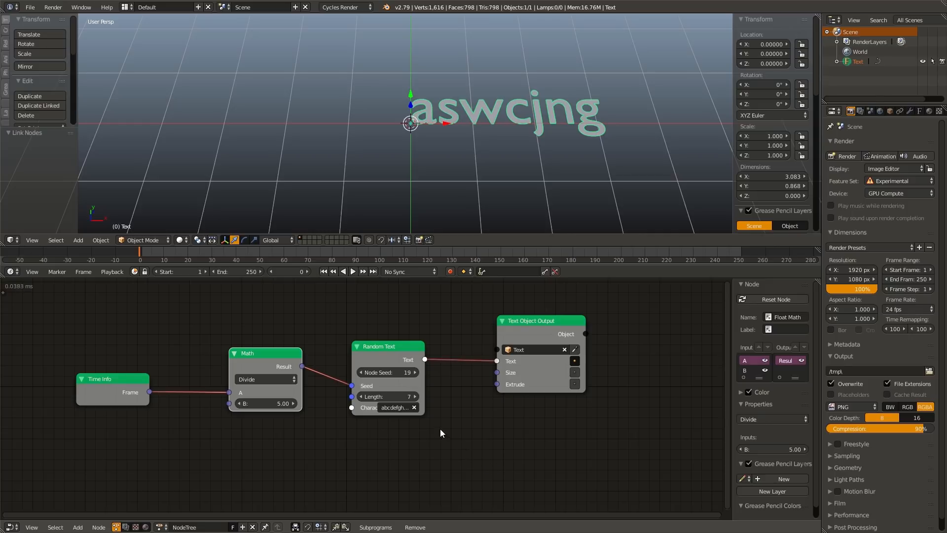
Add a Characters node with lowercase, uppercase, digits, special, line break and tab outputs.
key("shift+a")
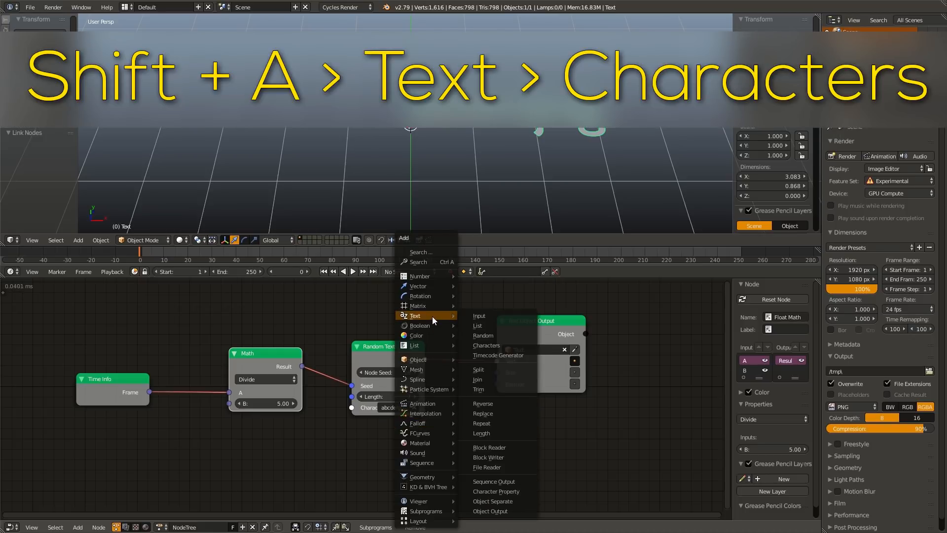
left_click(487, 345)
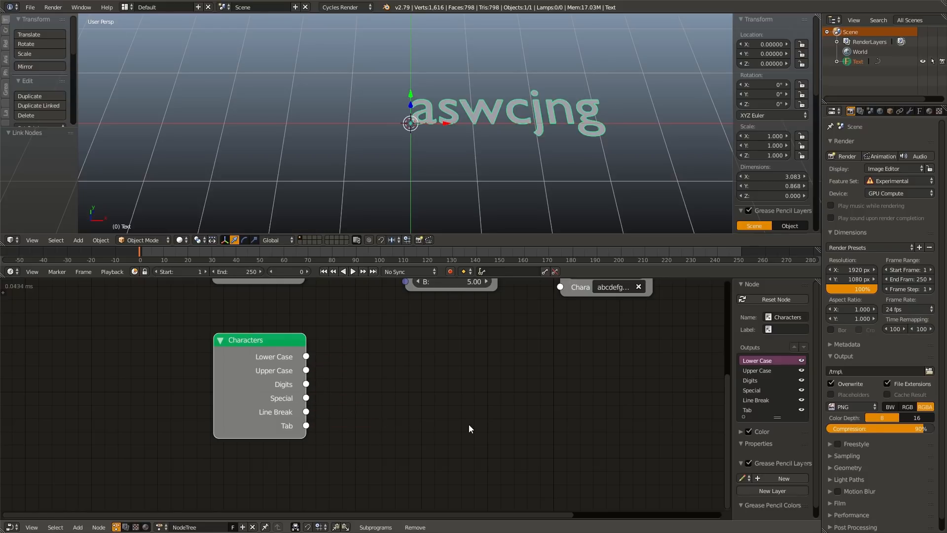
mouse_move(426, 361)
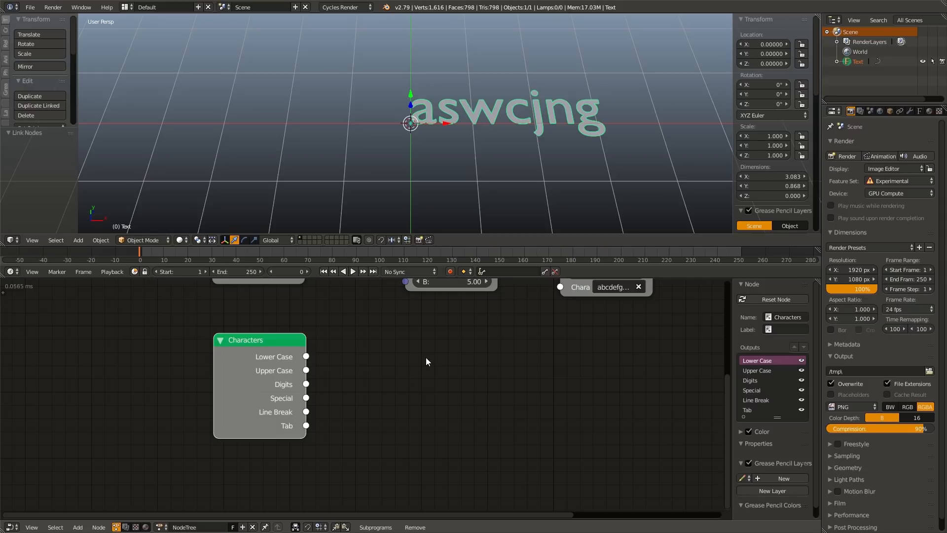
key("shift+a")
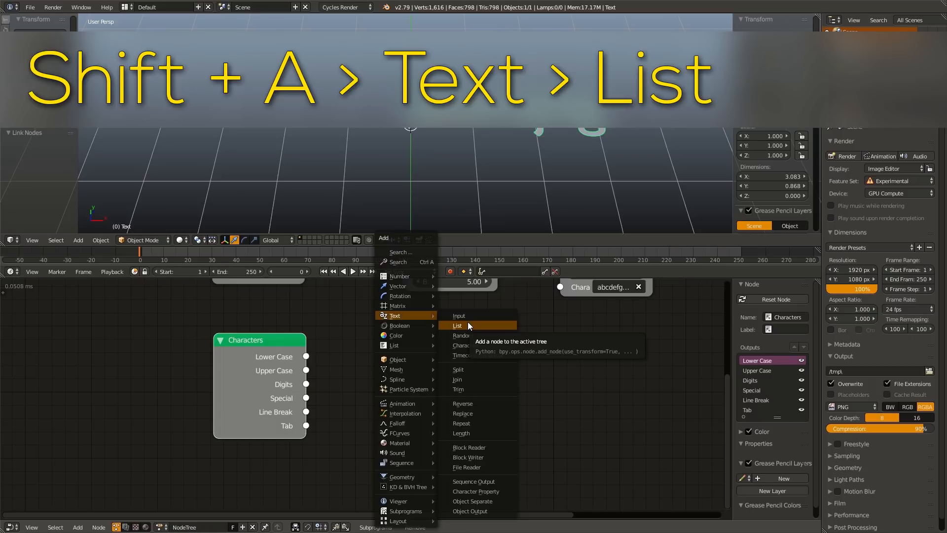
Add a Create Text List node fed by Lower Case, Upper Case, Digits and Special.
left_click(457, 326)
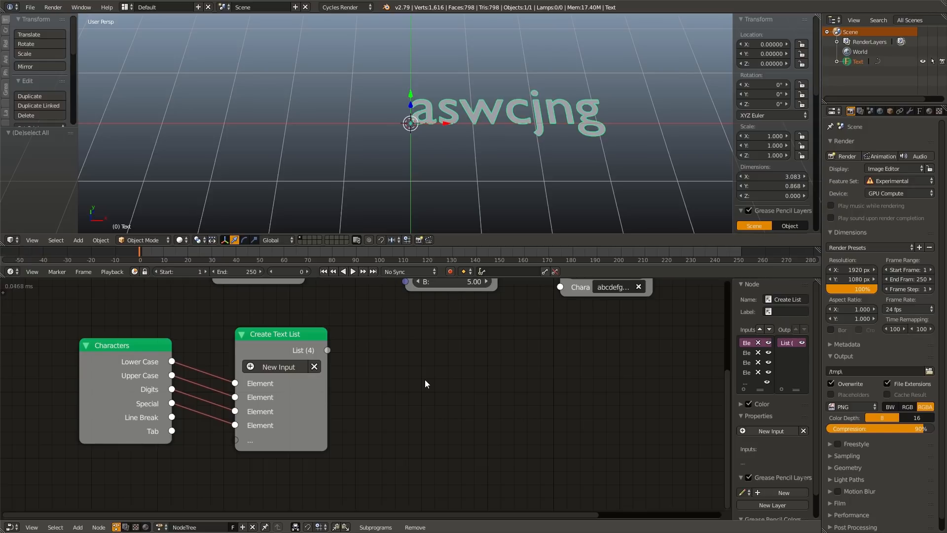
key("shift+a")
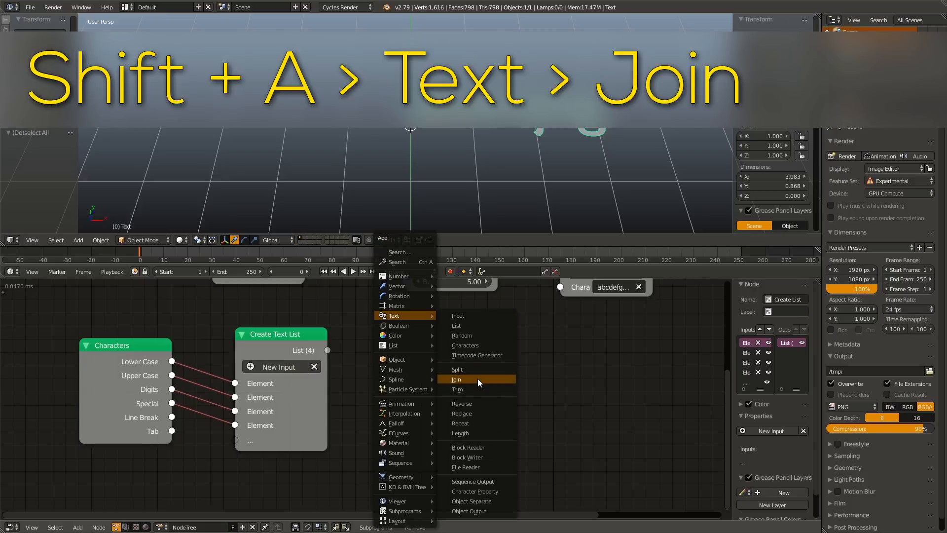
Join the character list into Random Text's Characters and play to see strings like 'gKt5Elc'.
left_click(457, 379)
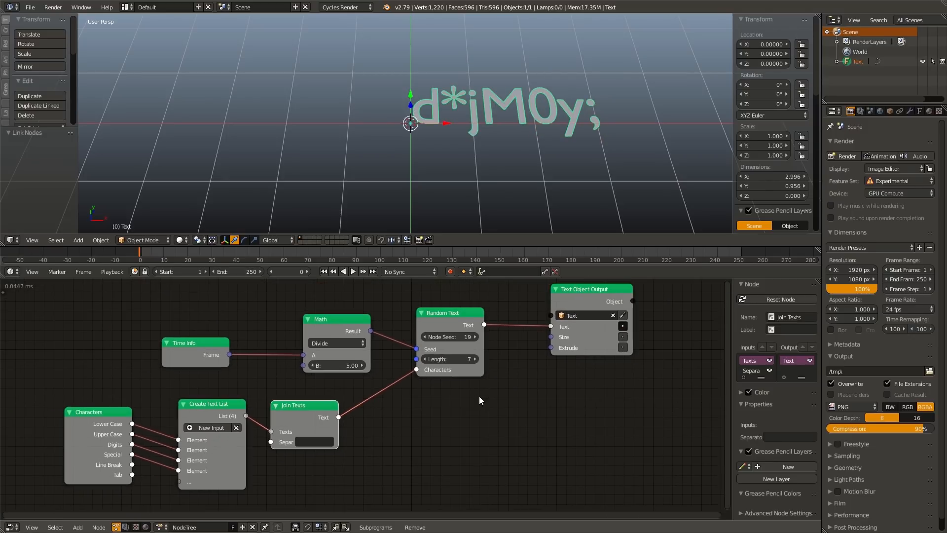
left_click(353, 271)
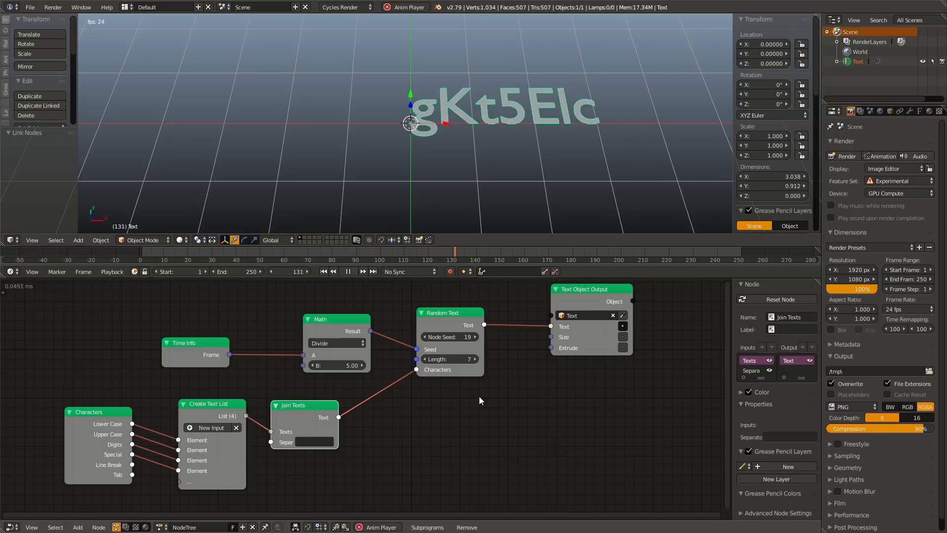
mouse_move(463, 358)
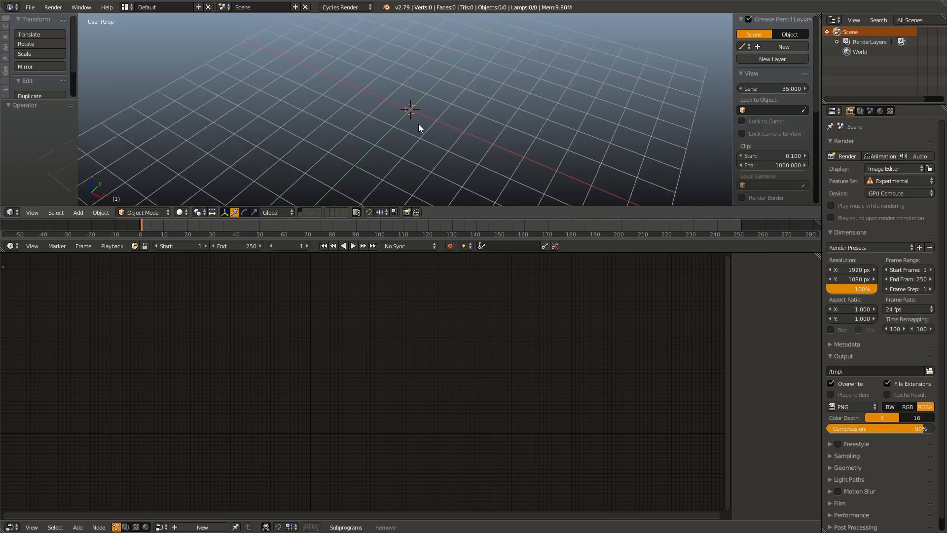
Add a text object reading 'A bunch of random words' and show its Object Data settings.
key("shift+a")
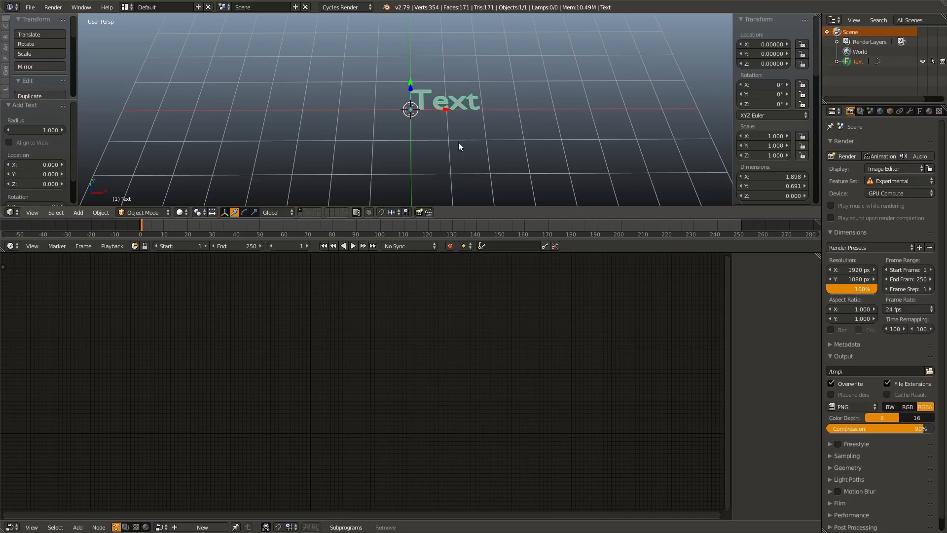
key("Tab")
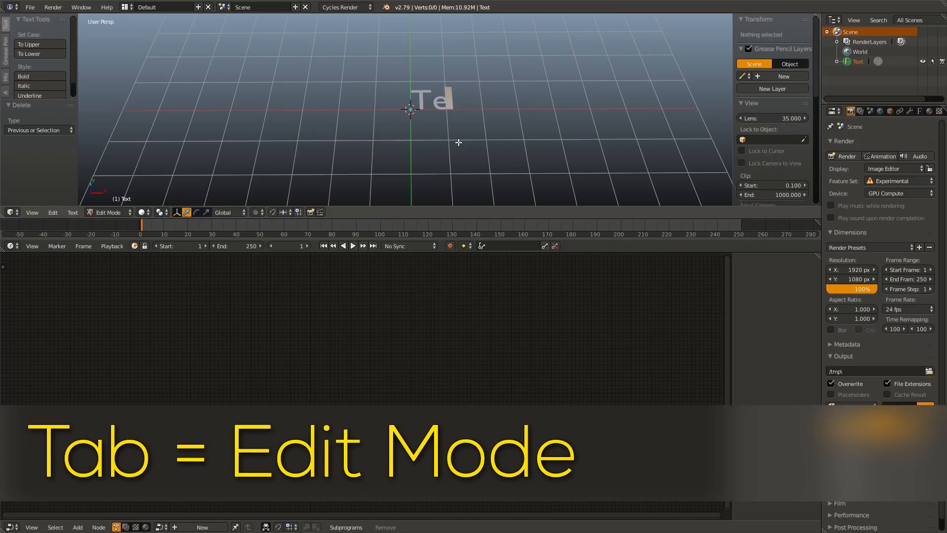
type("A bunch of")
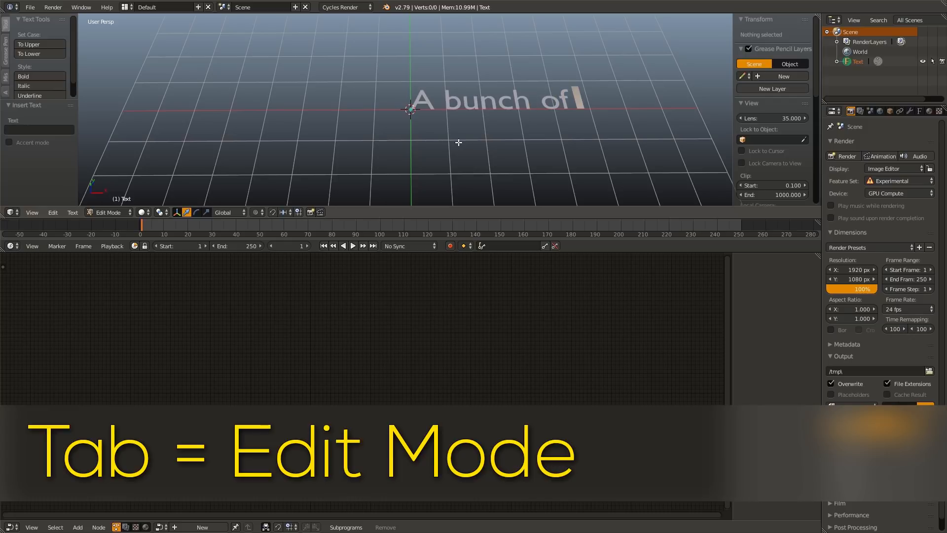
type("random words")
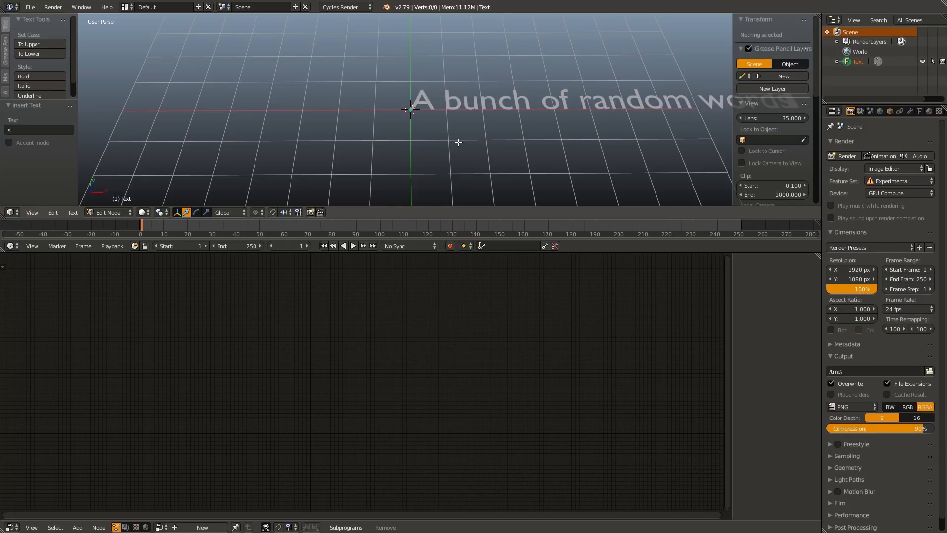
left_click(108, 212)
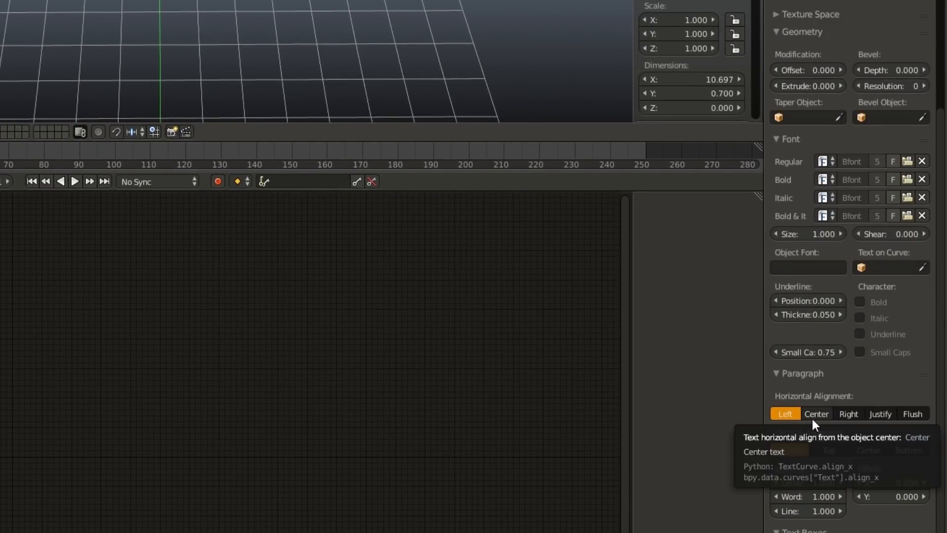
Set the paragraph horizontal alignment to Center.
left_click(816, 414)
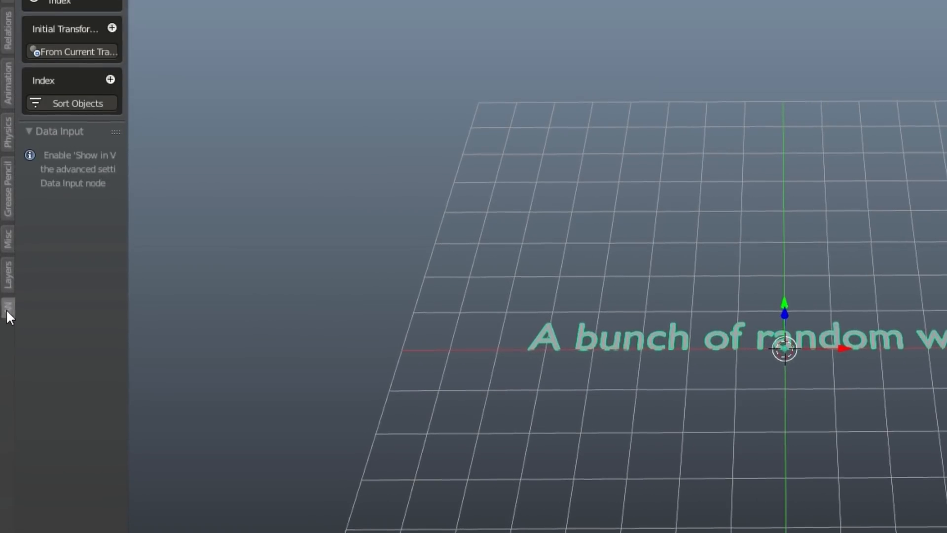
mouse_move(77, 134)
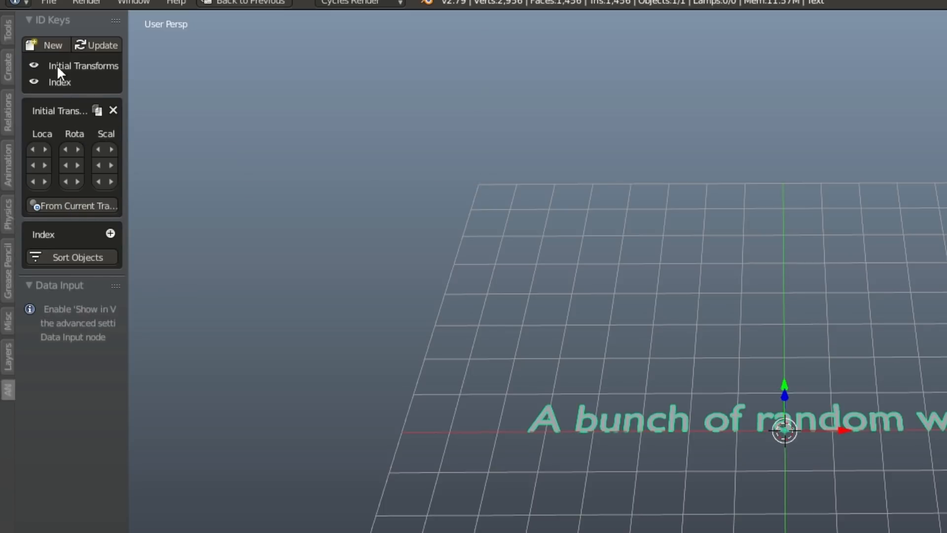
mouse_move(53, 46)
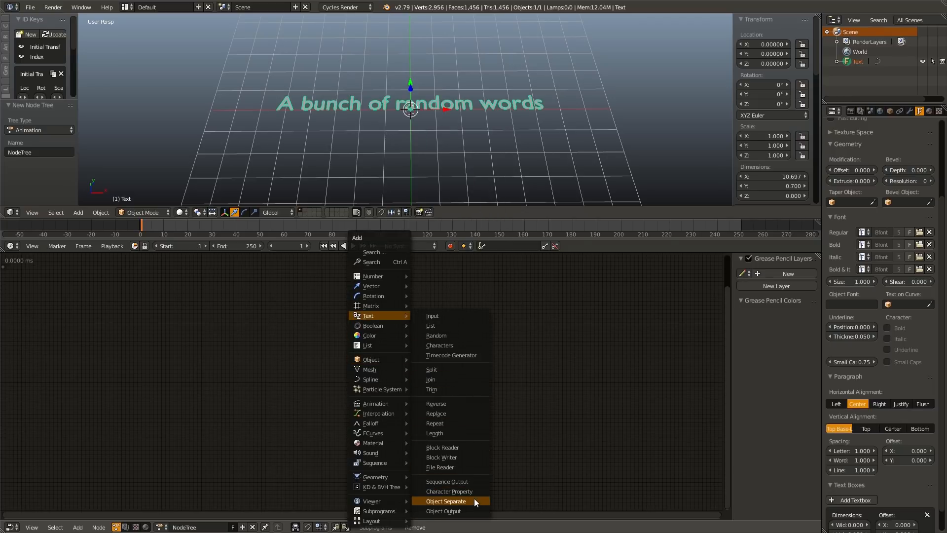
Add a Separate Text Object node with Source Text, original hidden, and update it.
left_click(446, 501)
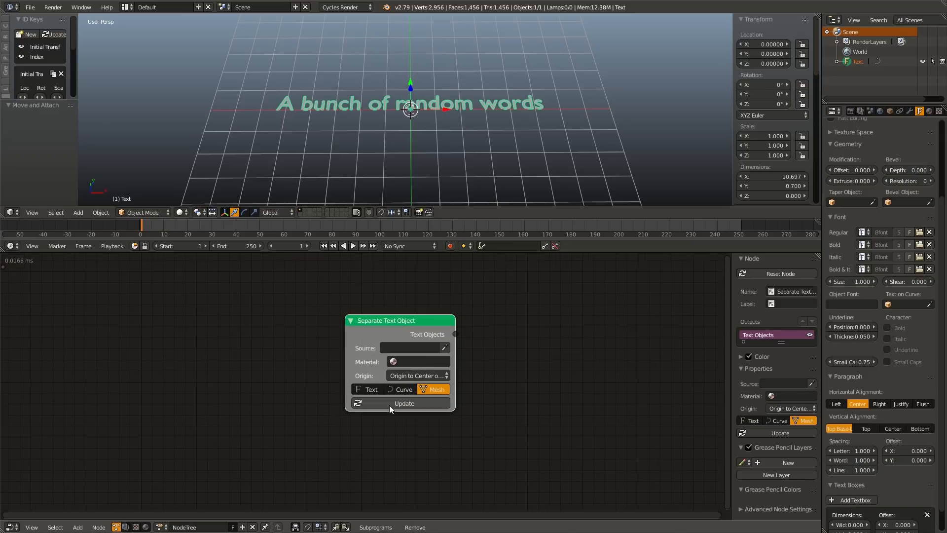
left_click(445, 348)
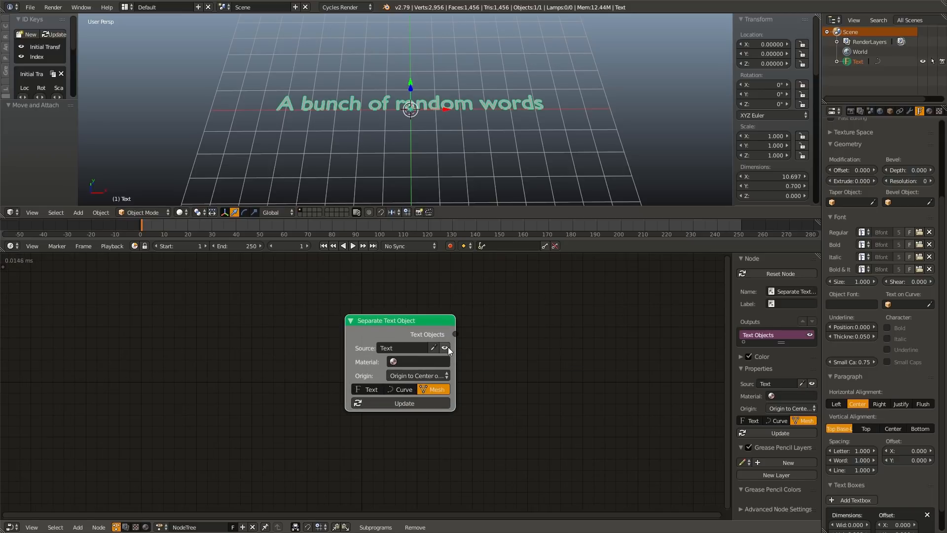
left_click(416, 375)
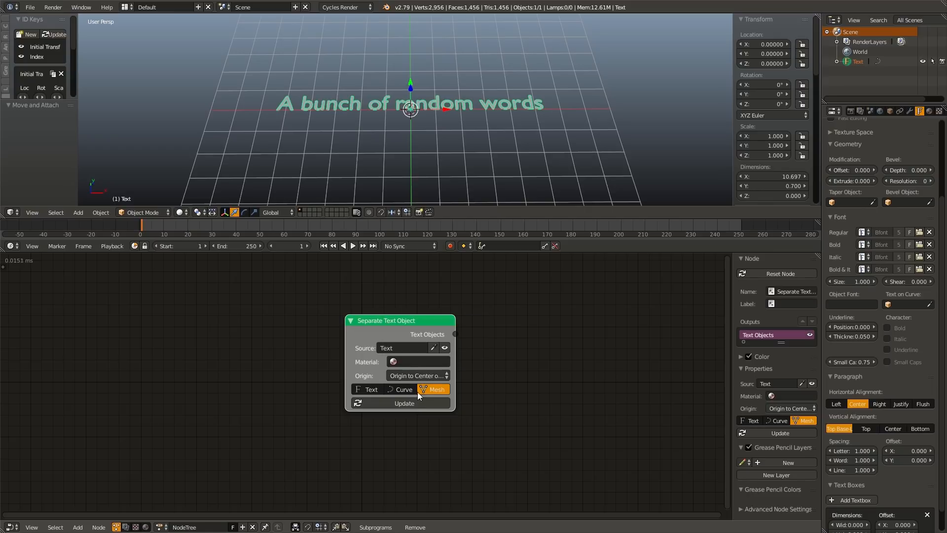
mouse_move(404, 403)
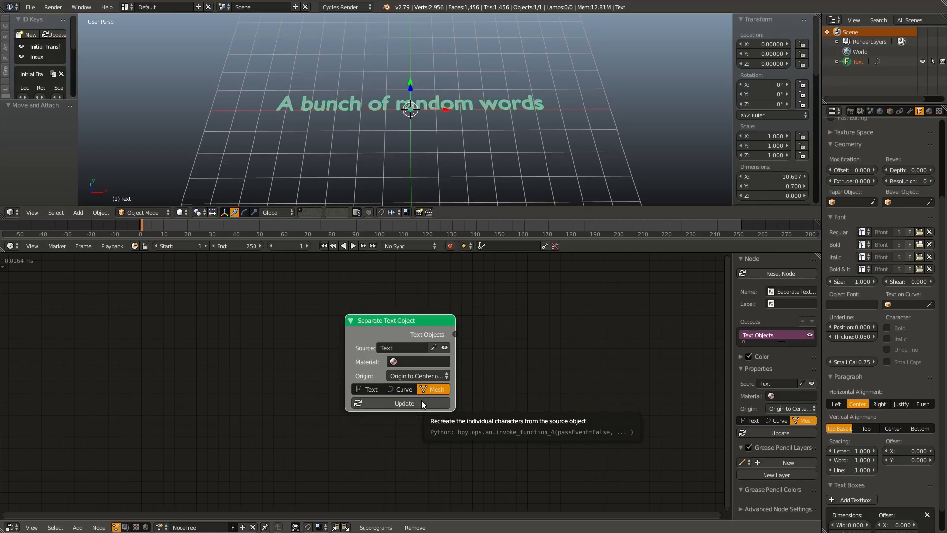
left_click(403, 403)
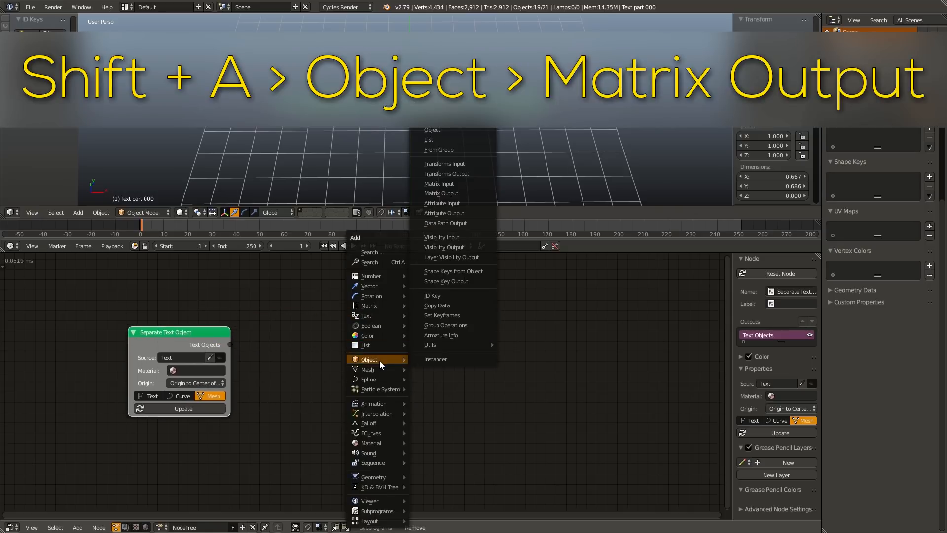
mouse_move(441, 193)
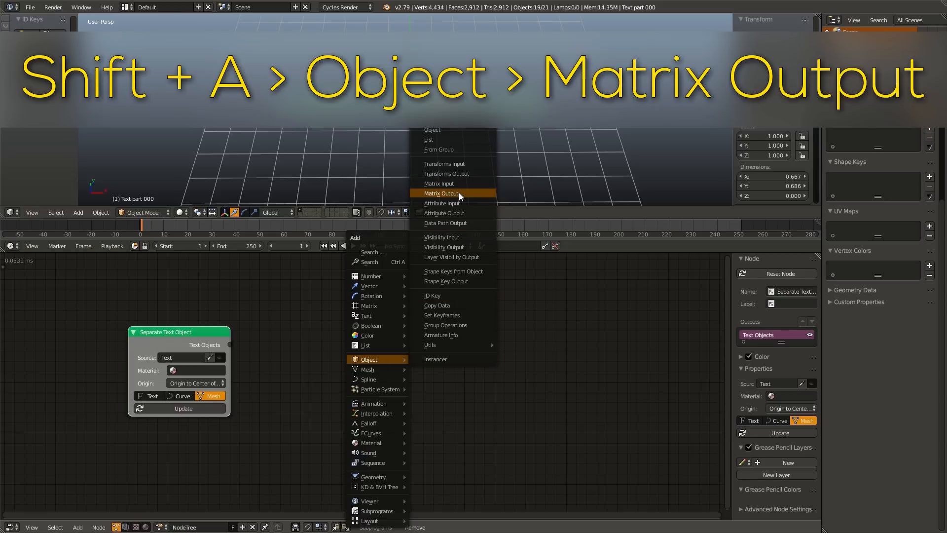
Feed the text objects and their ID Key 'Initial Transforms' matrices into an Object Matrix Output.
left_click(441, 193)
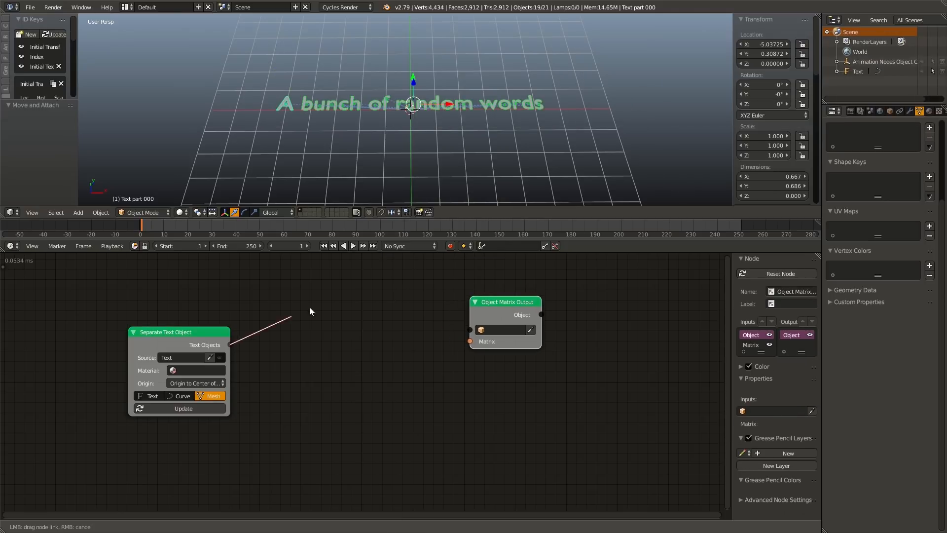
left_click(471, 330)
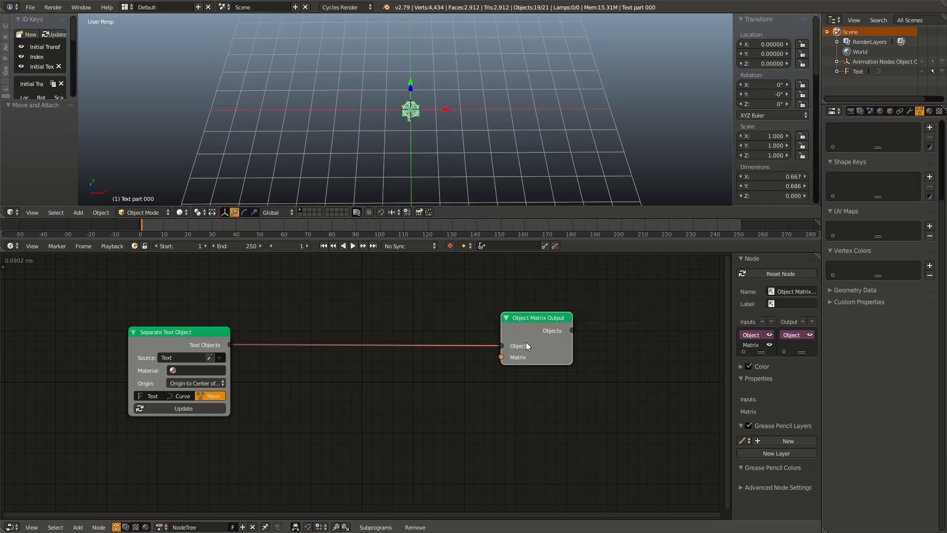
mouse_move(347, 344)
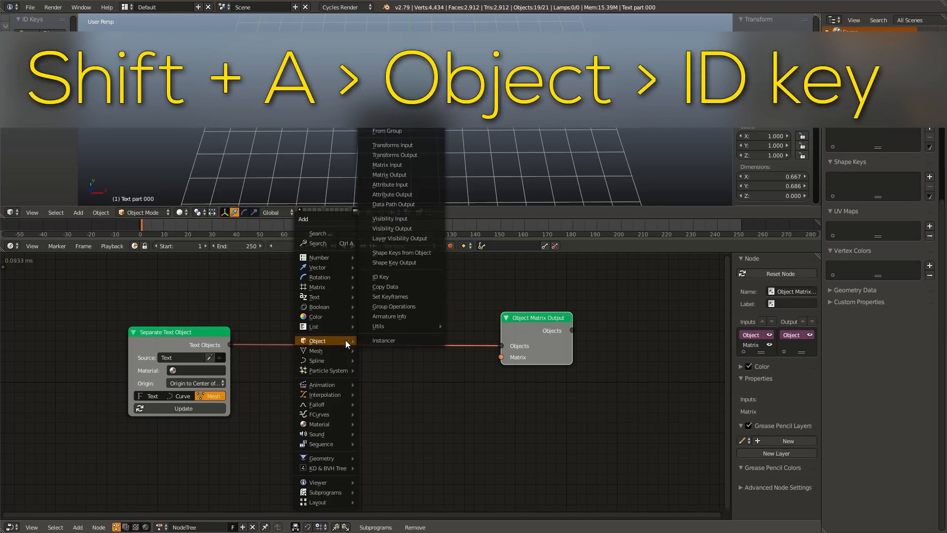
left_click(381, 276)
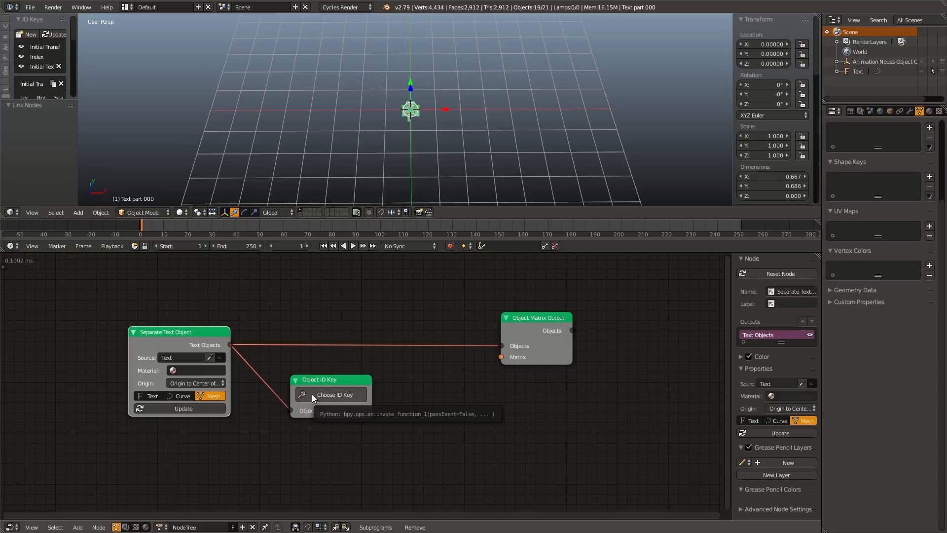
left_click(334, 395)
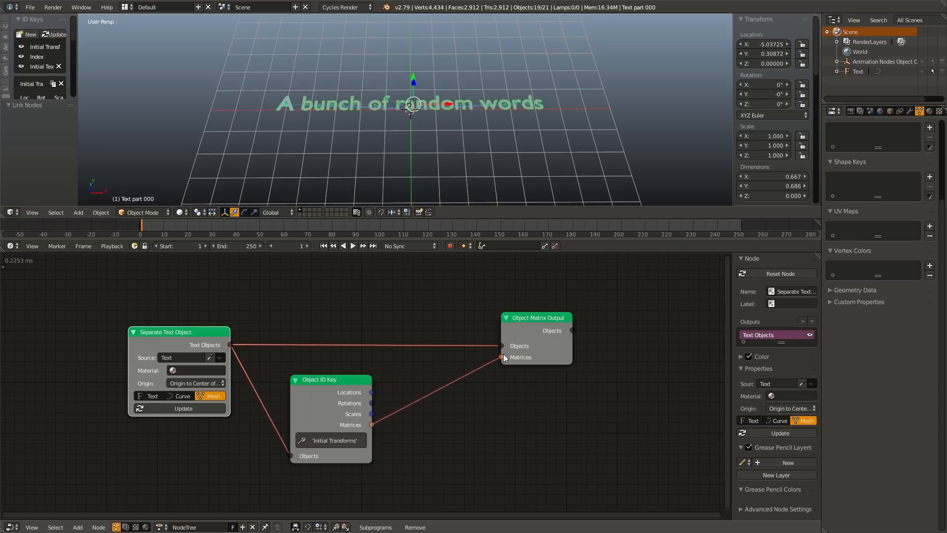
left_click(537, 318)
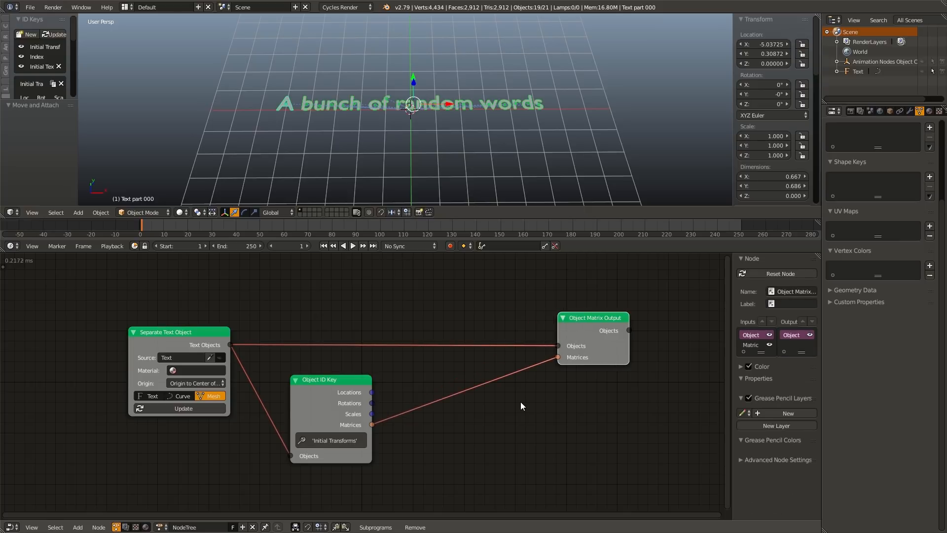
Insert an Offset Matrix node with falloff 0 and Y translation 3 before Matrix Output.
key("shift+a")
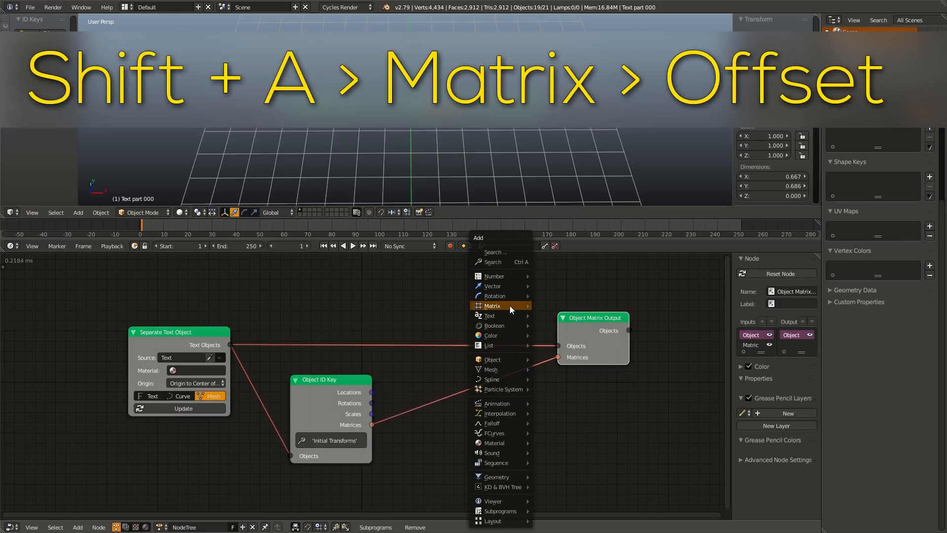
left_click(491, 305)
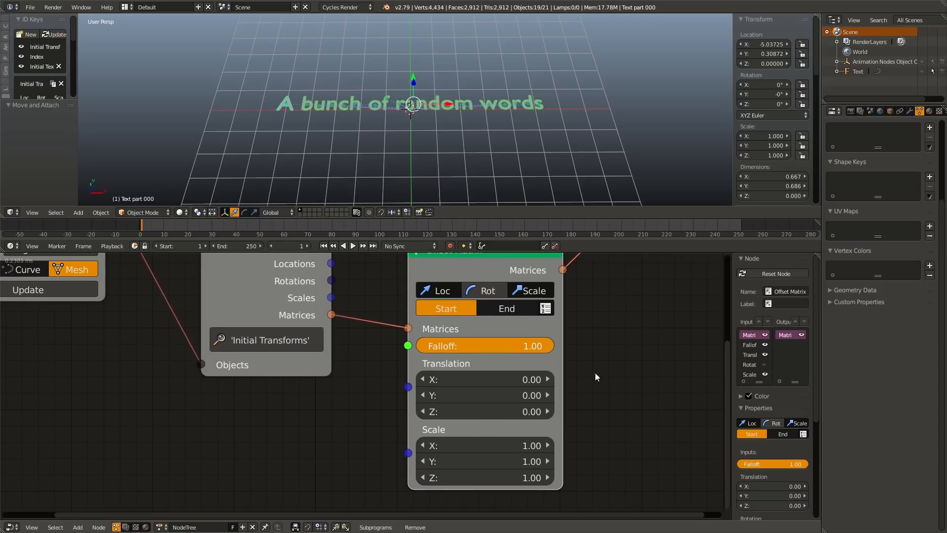
double_click(483, 394)
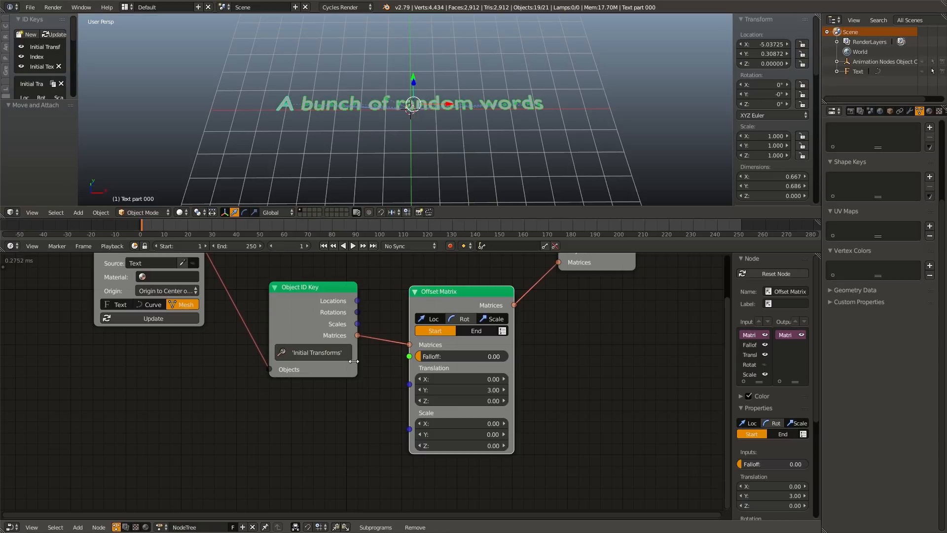
mouse_move(468, 178)
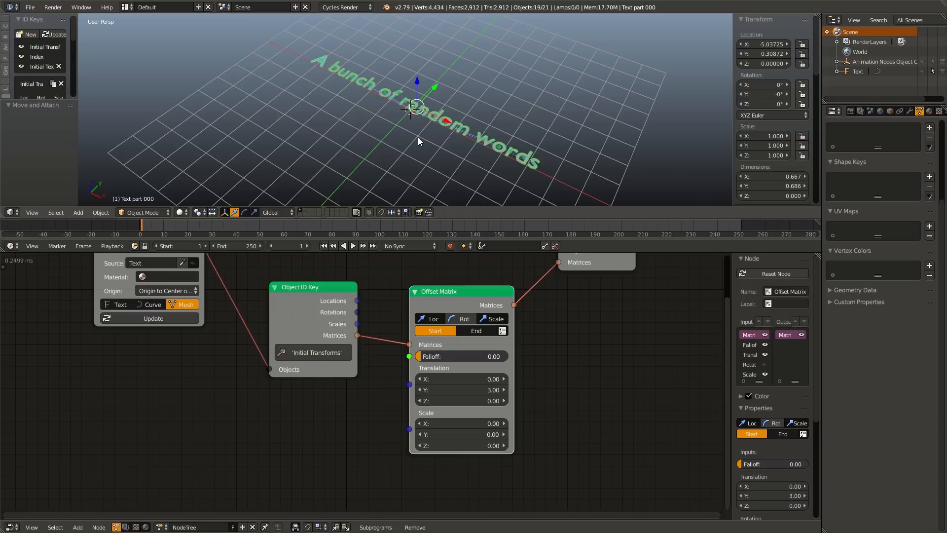
Add a single-arrow Empty driving a Directional Object Controller Falloff, rotated -90° on Y.
key("shift+a")
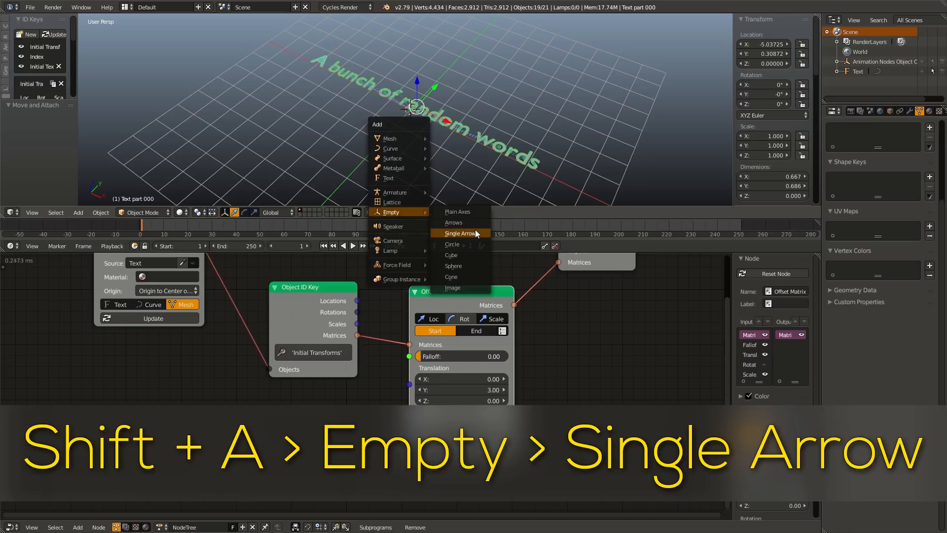
left_click(461, 234)
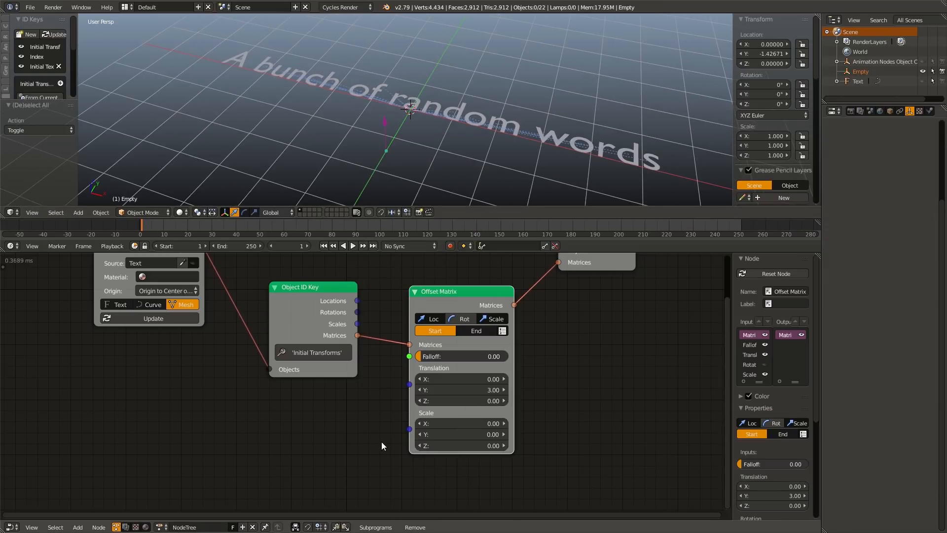
key("shift+a")
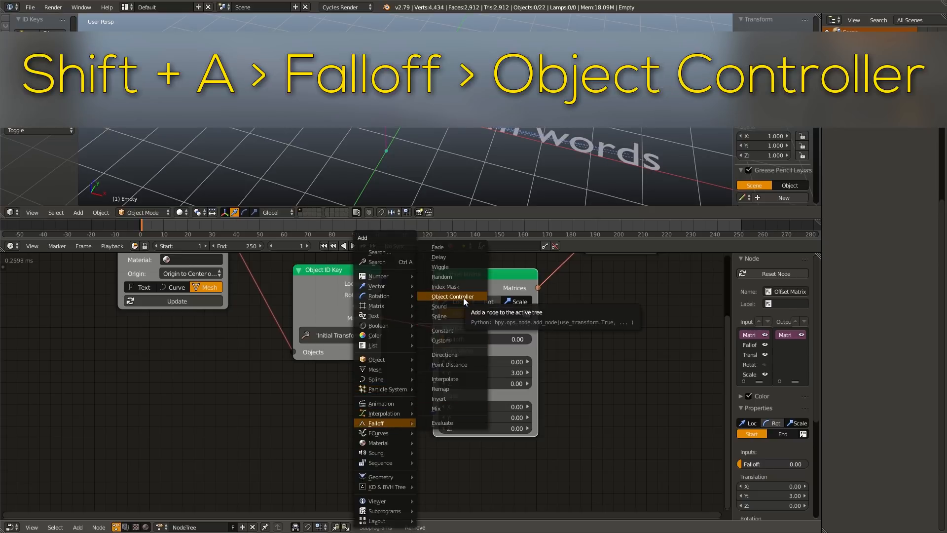
left_click(451, 296)
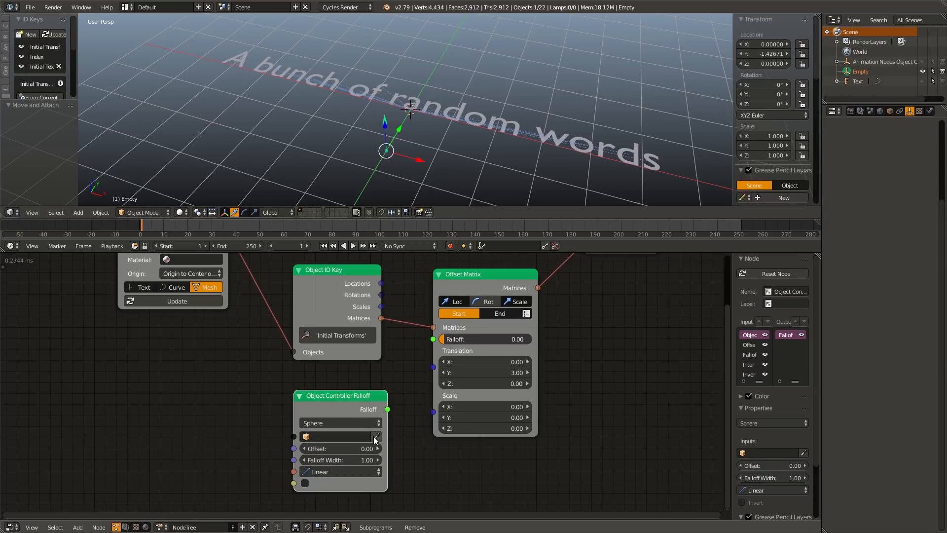
left_click(341, 436)
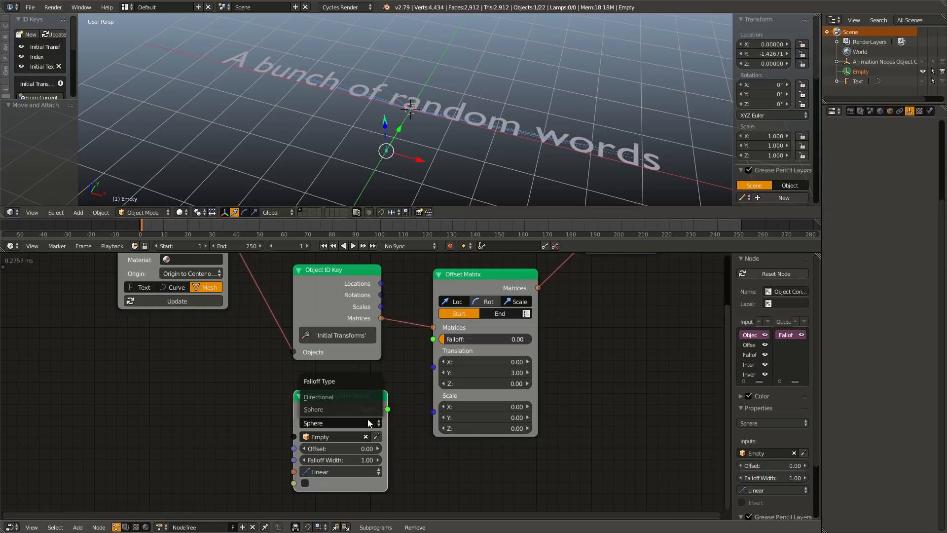
left_click(317, 396)
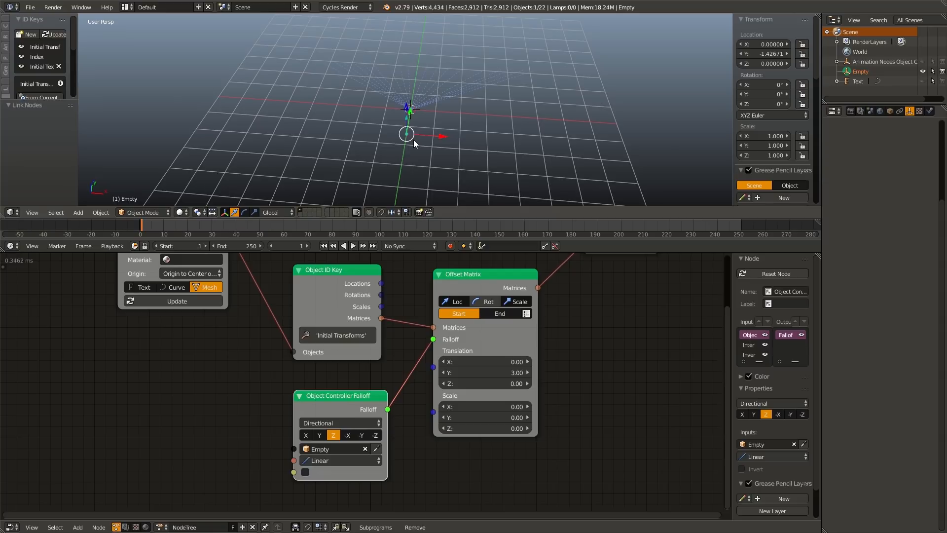
key("r")
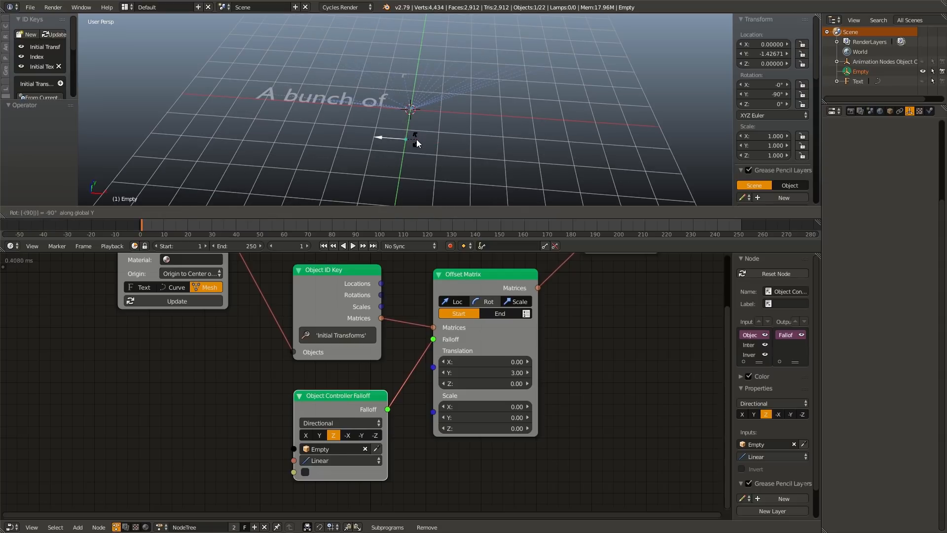